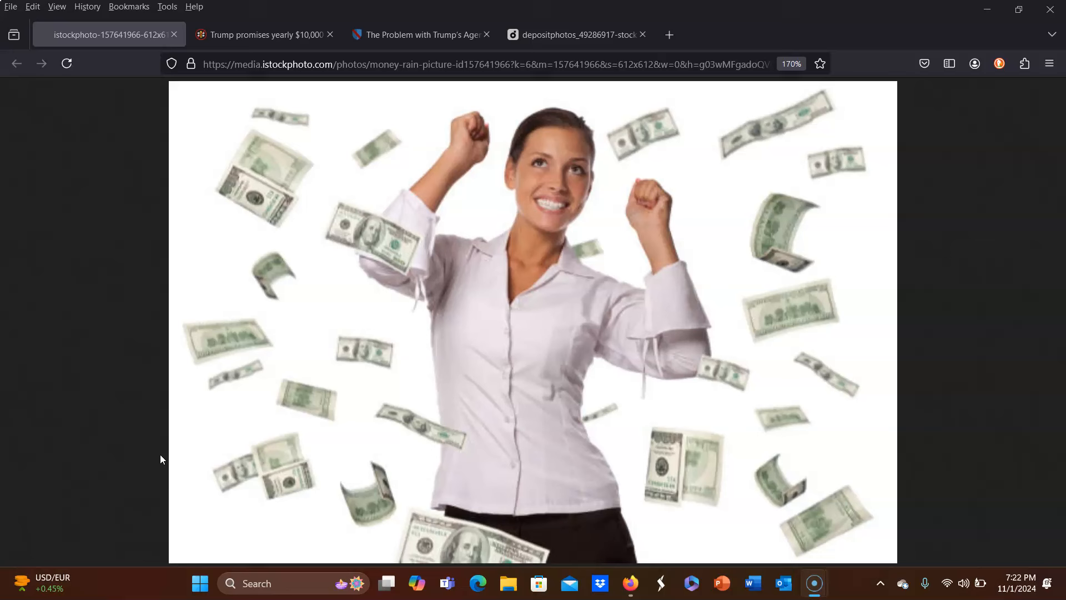
pyautogui.moveTo(185, 457)
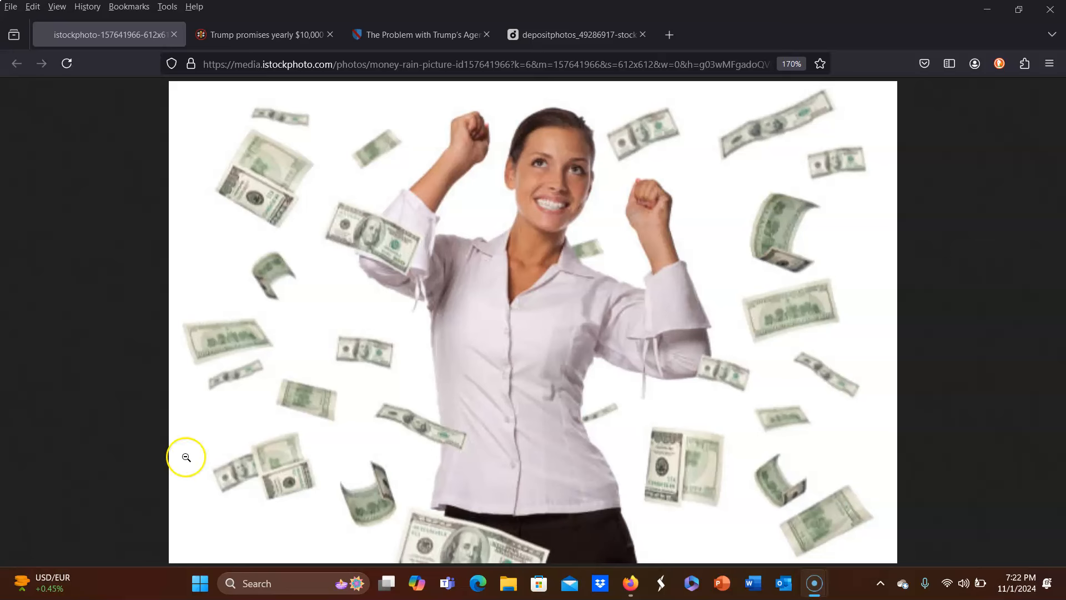
# Switch to the depositphotos_49286917 tab showing the umbrella man under falling money
pyautogui.click(574, 35)
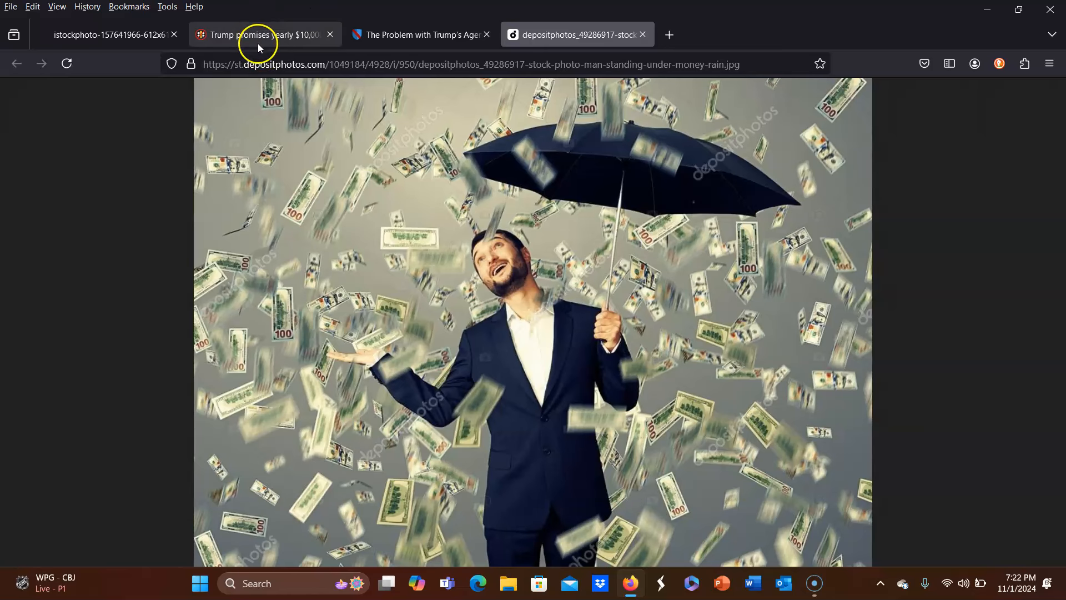
# Switch to the Not the Bee 'Trump promises yearly $10,000' tab
pyautogui.click(262, 35)
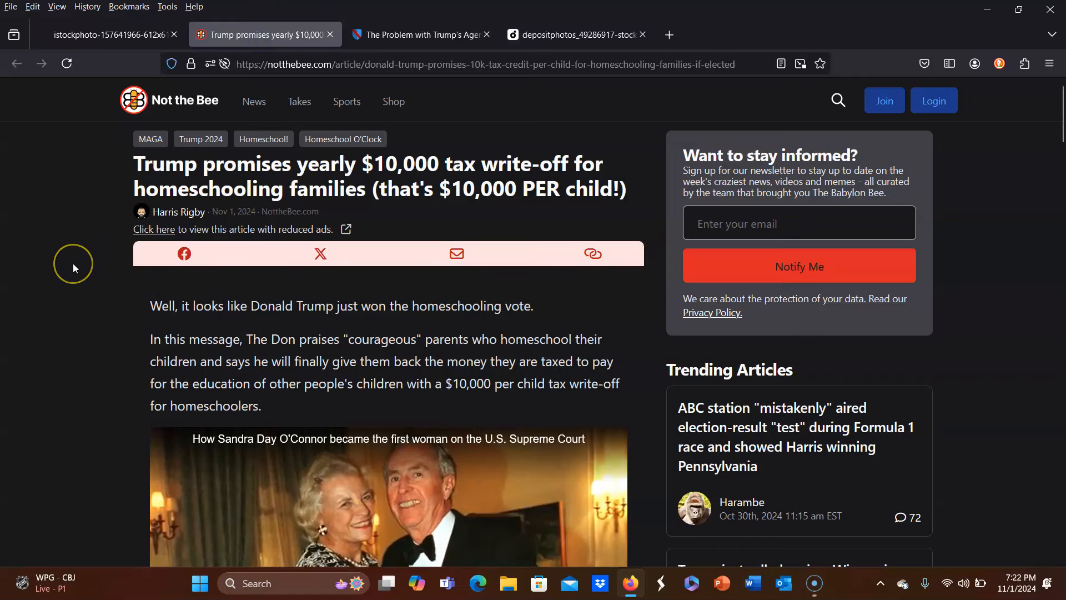
pyautogui.moveTo(74, 267)
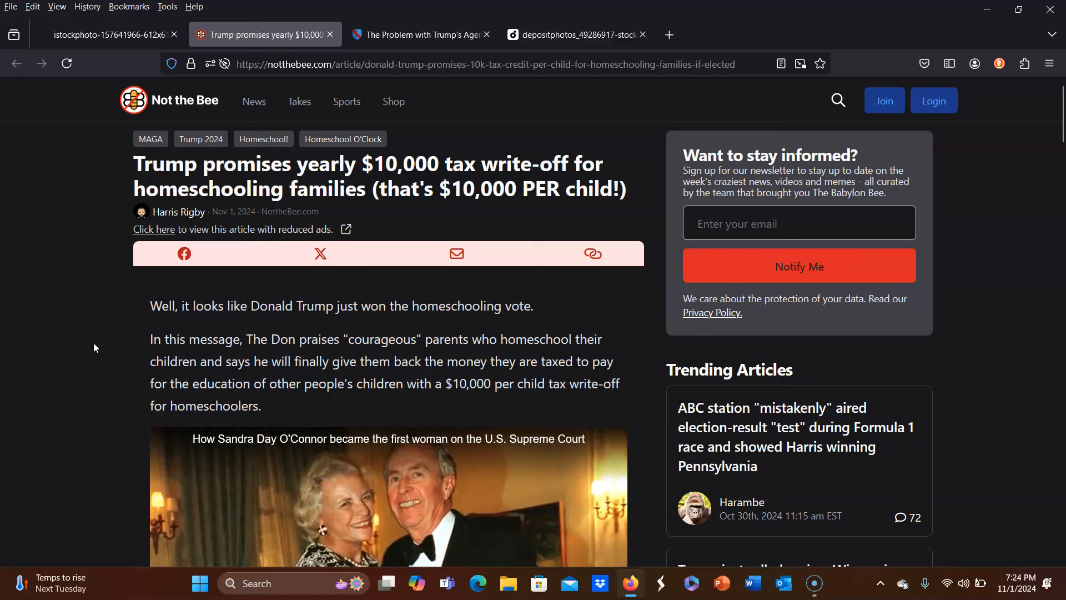
pyautogui.moveTo(87, 347)
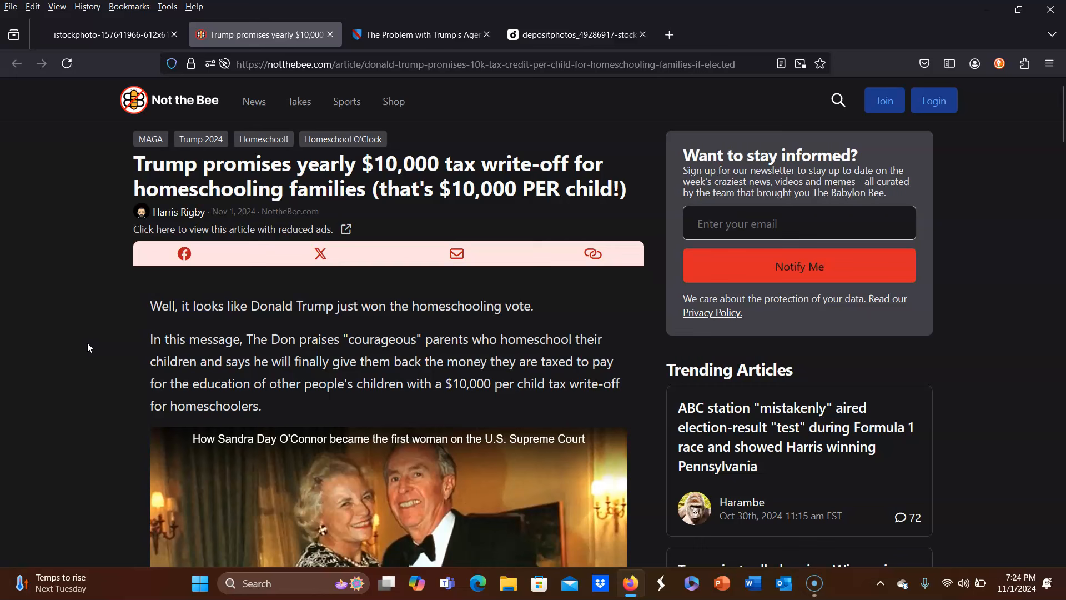
pyautogui.moveTo(85, 347)
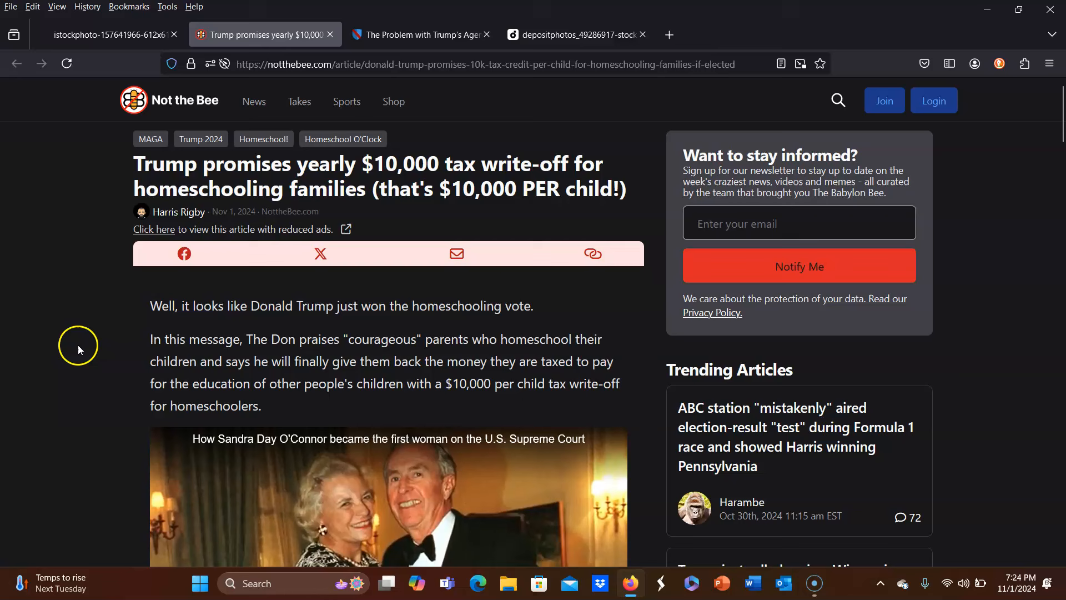
pyautogui.moveTo(231, 321)
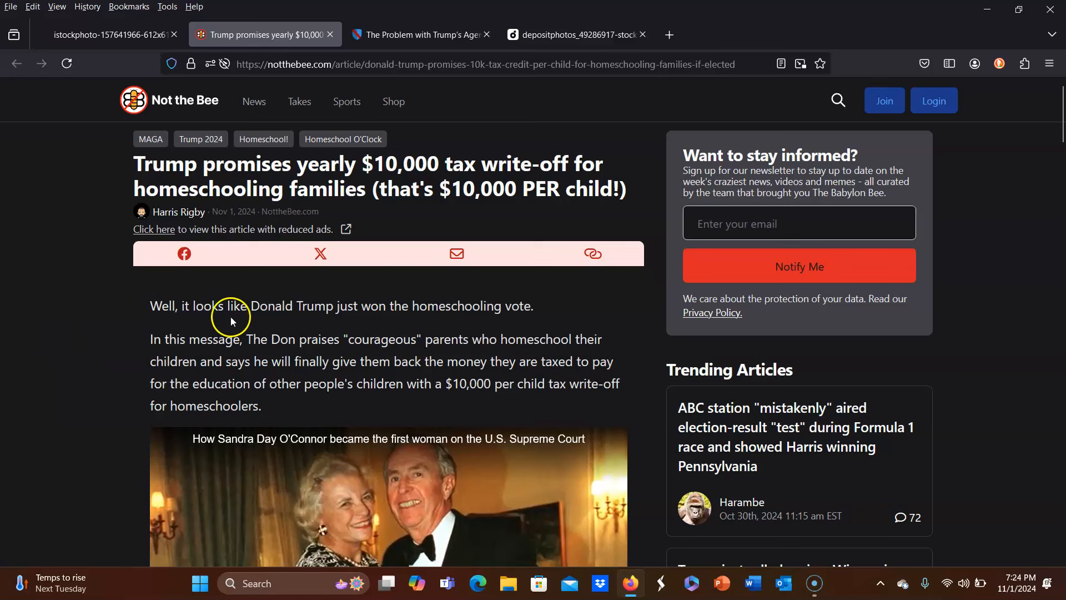
pyautogui.moveTo(52, 333)
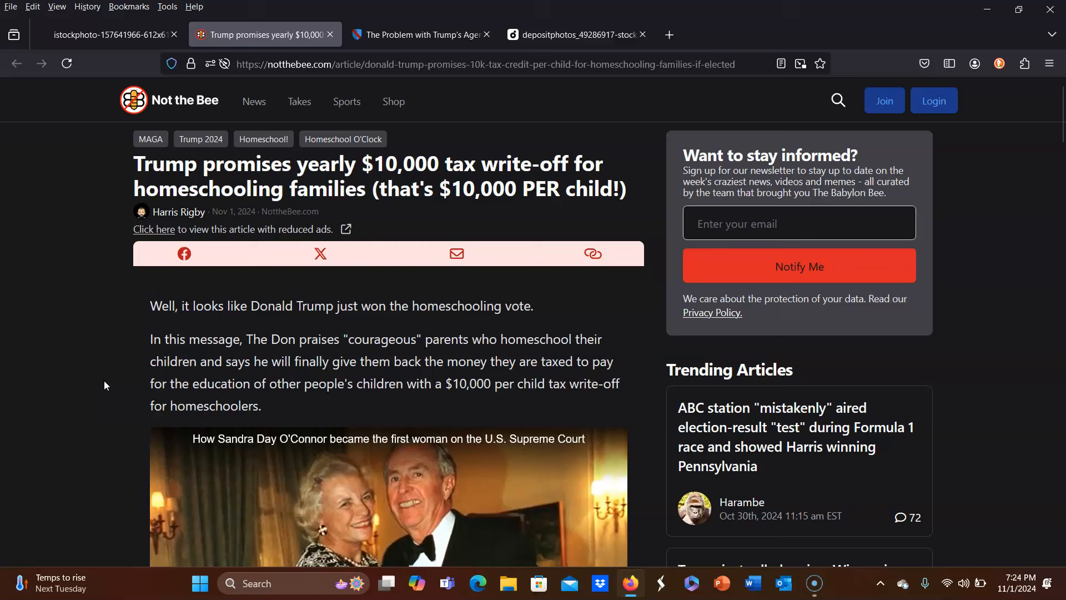
# Scroll down the Not the Bee article to the Trump tweet video and homeschool van joke
pyautogui.scroll(-3)
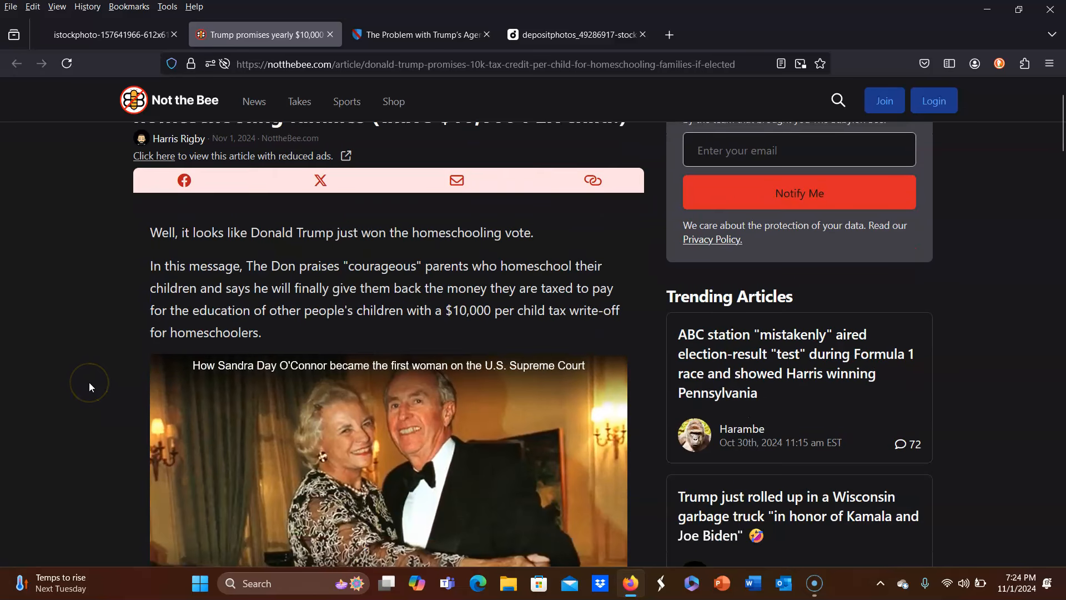
pyautogui.moveTo(89, 387)
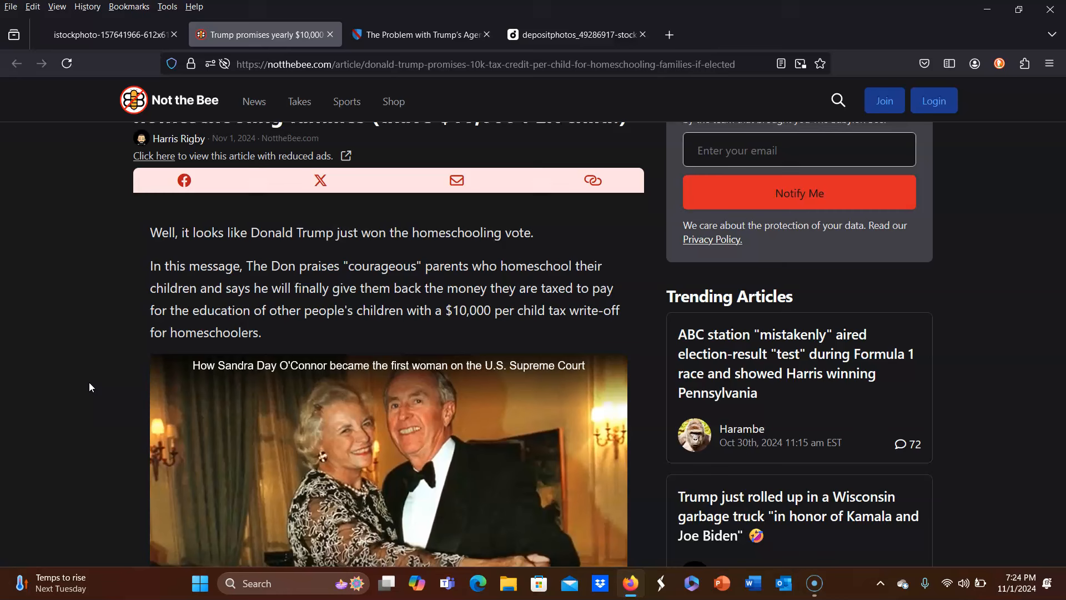
pyautogui.moveTo(112, 332)
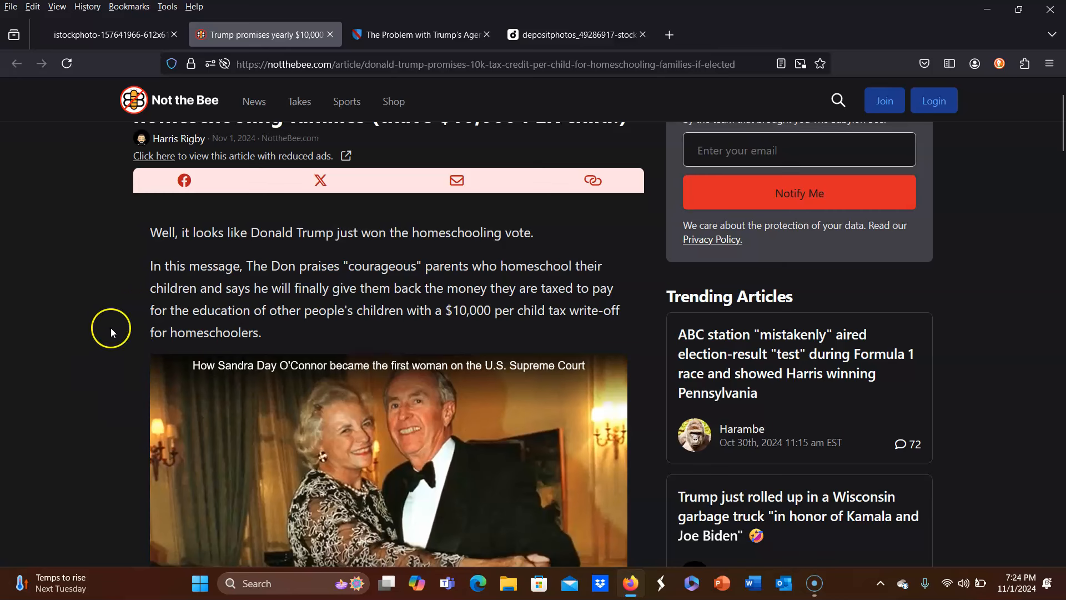
pyautogui.moveTo(196, 325)
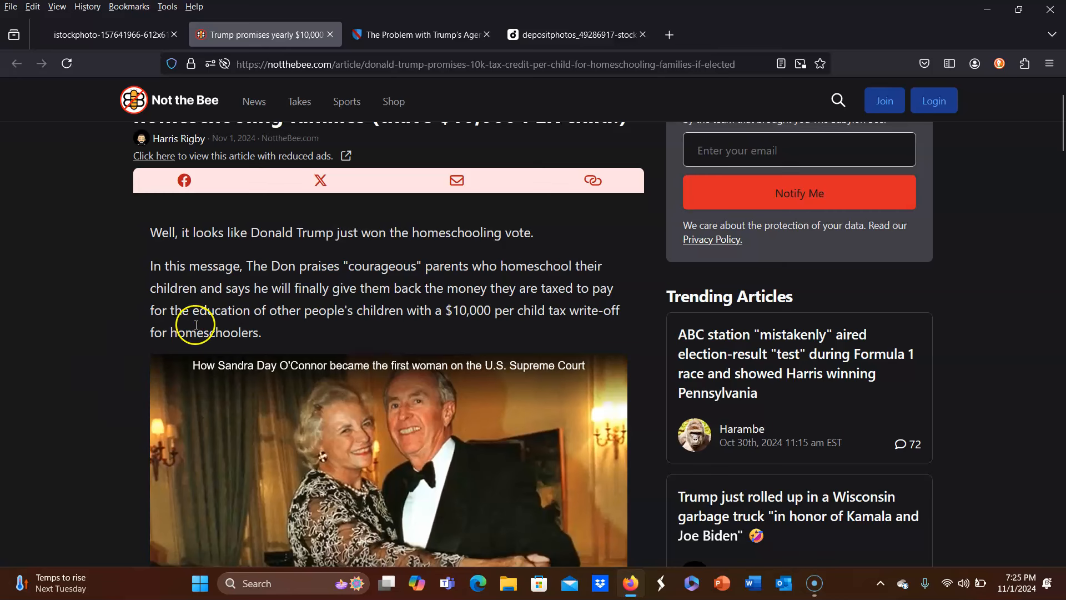
pyautogui.scroll(-3)
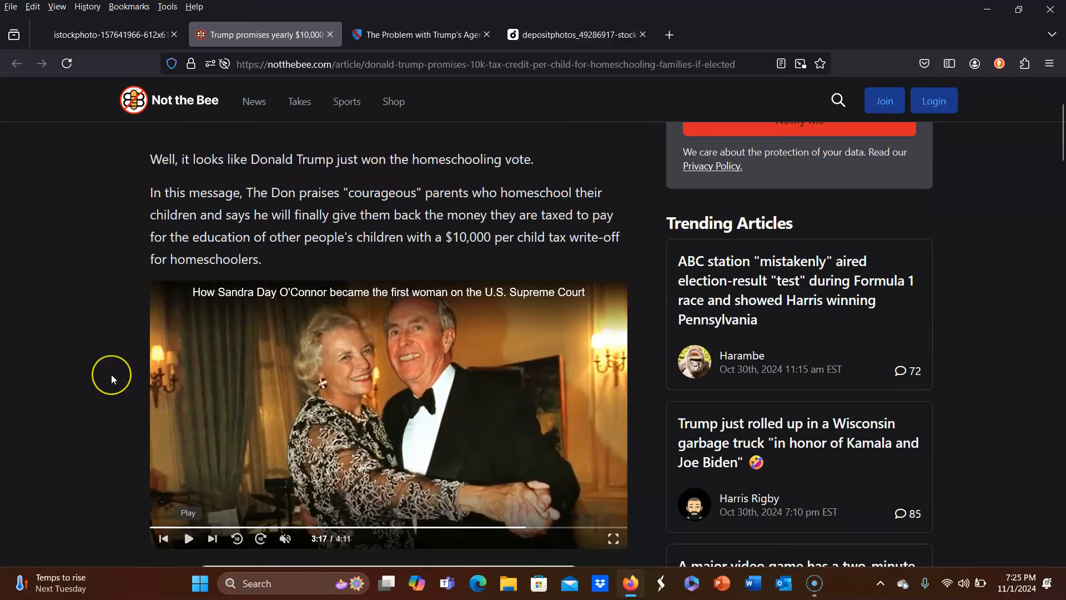
pyautogui.scroll(-3)
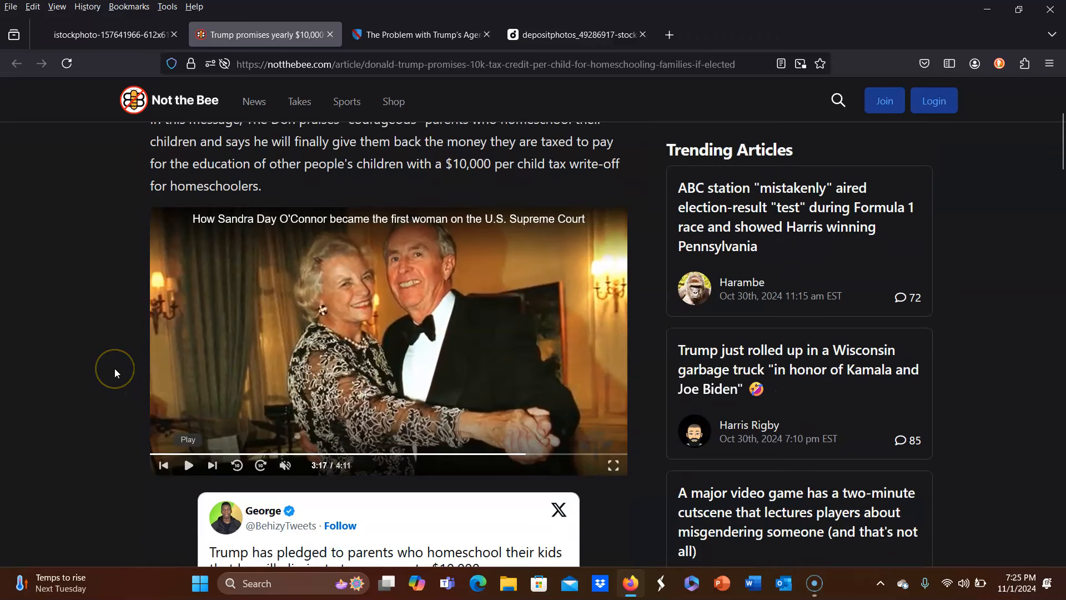
pyautogui.scroll(-3)
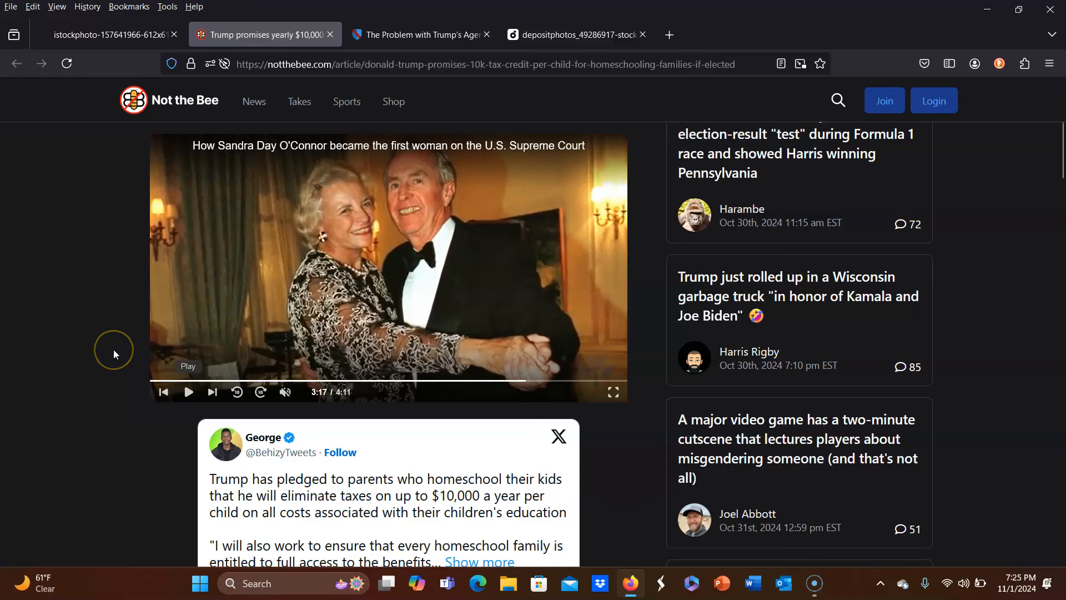
pyautogui.scroll(-3)
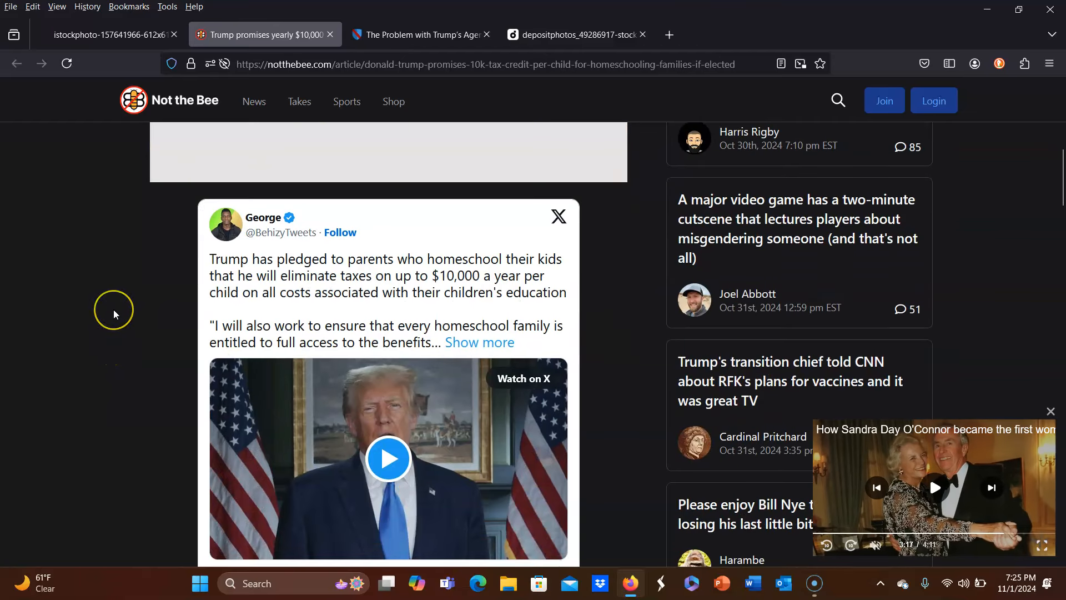
pyautogui.scroll(-3)
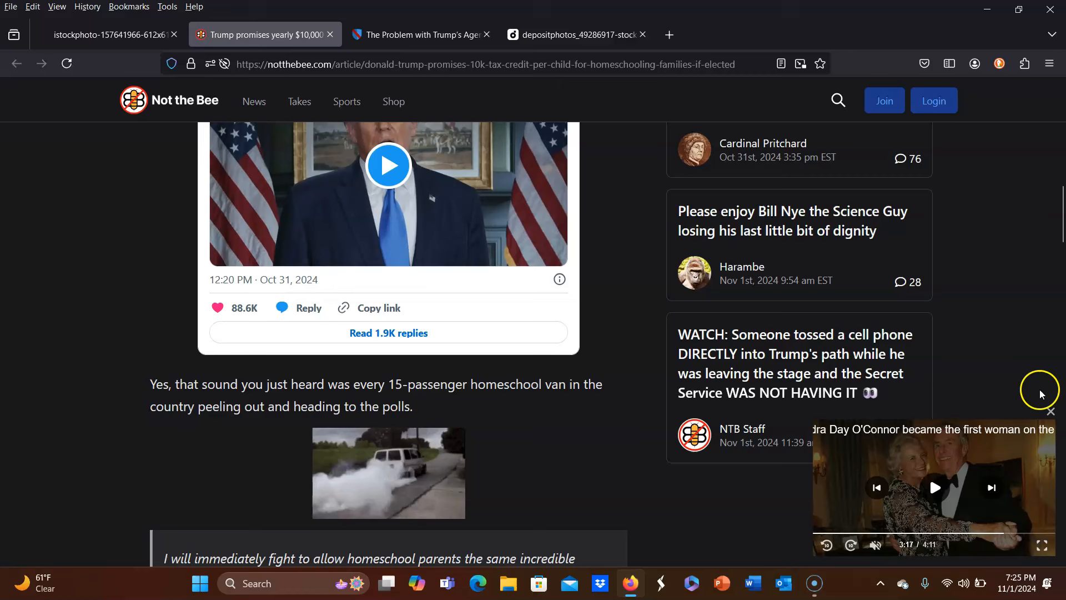
# Close the floating Sandra Day O'Connor video and scroll to the $10,000 pledge quote
pyautogui.click(1050, 411)
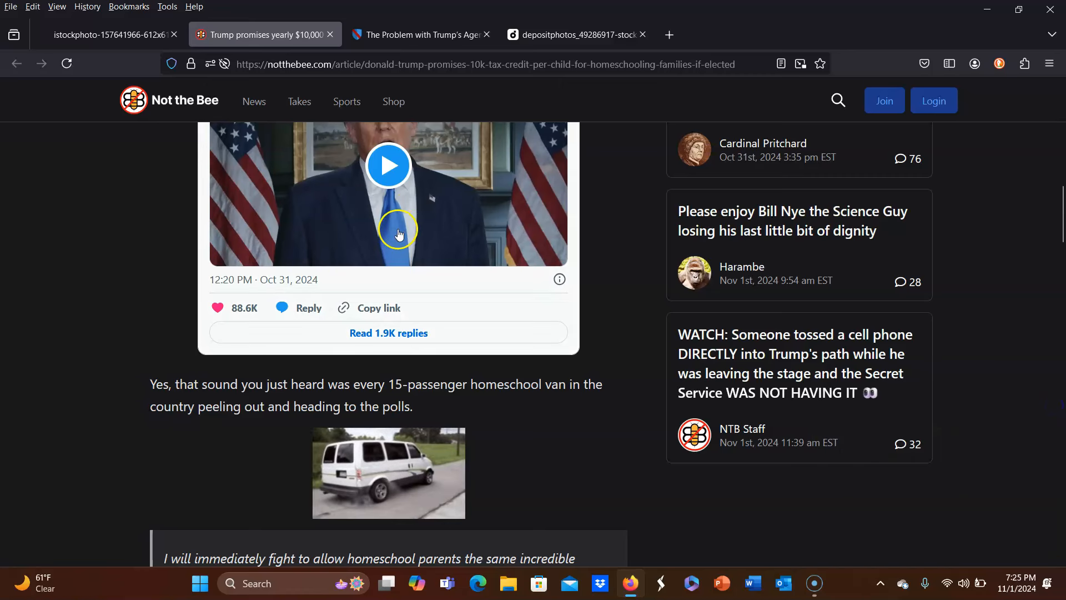
pyautogui.scroll(3)
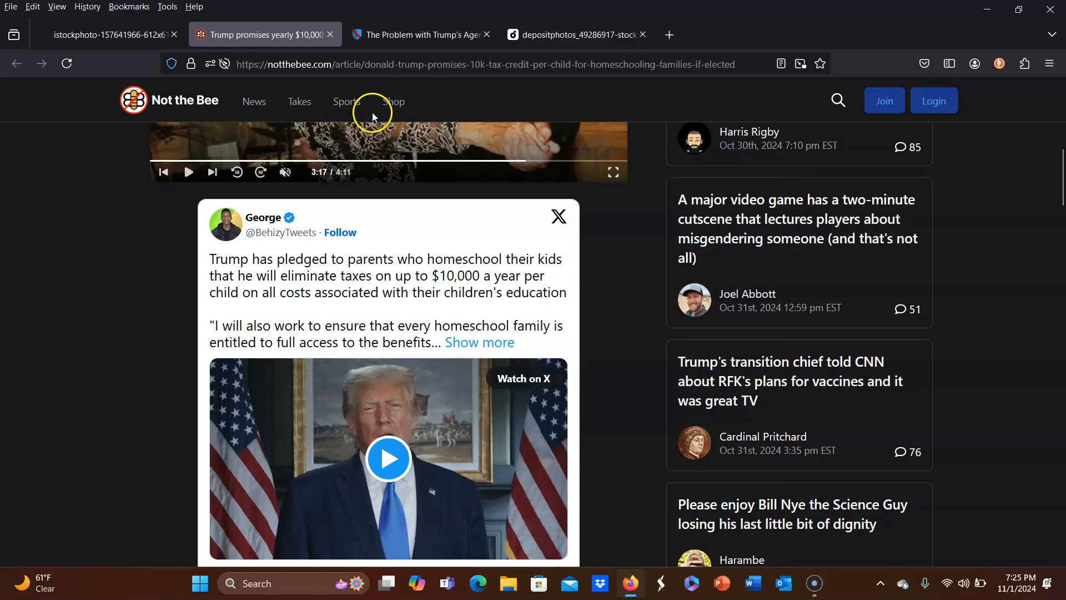
pyautogui.moveTo(184, 304)
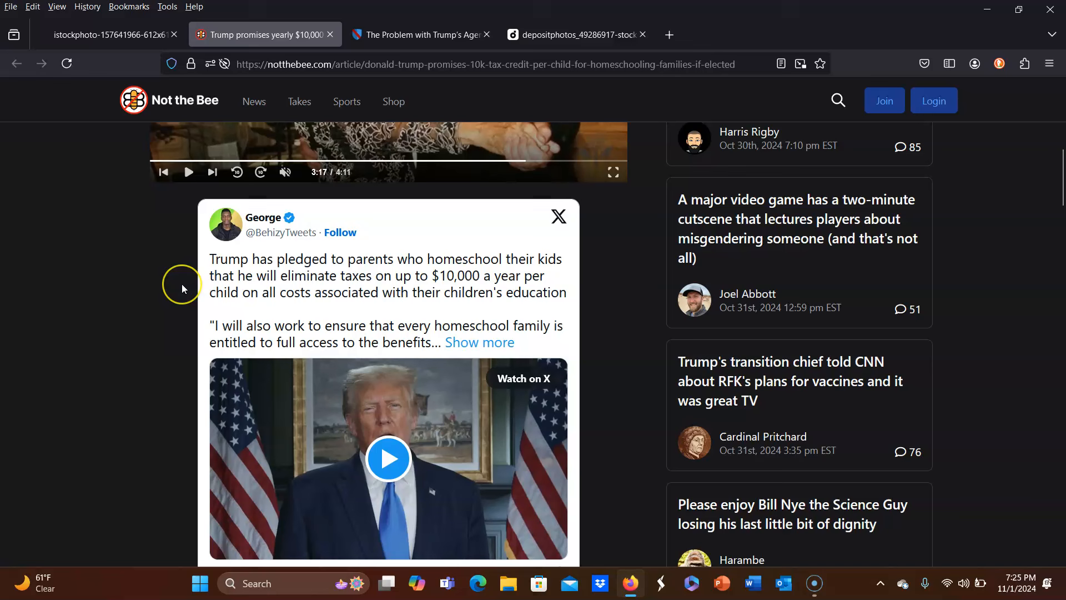
pyautogui.moveTo(183, 288)
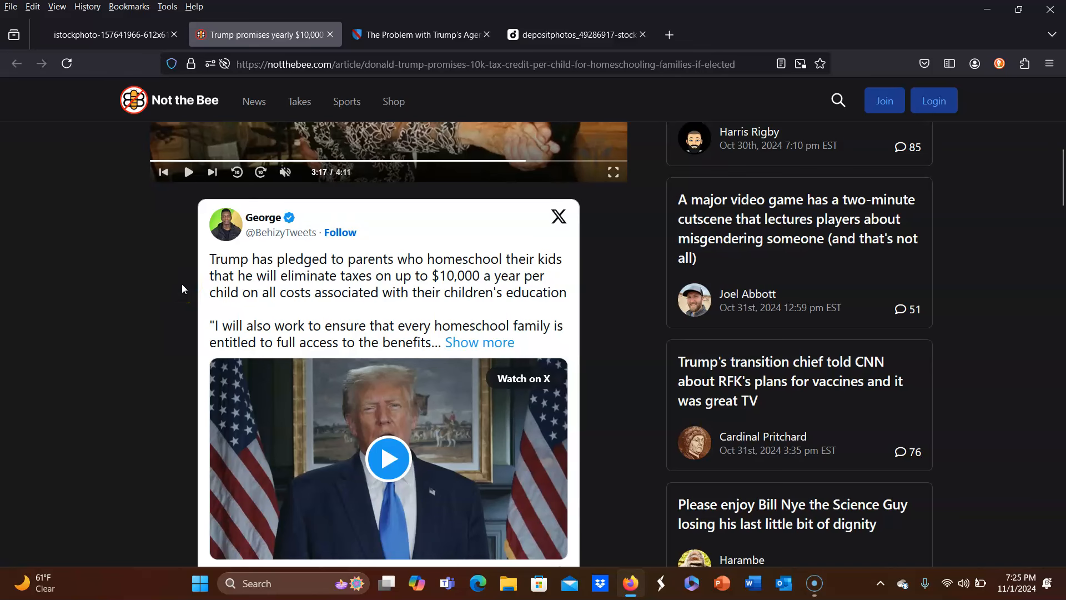
pyautogui.scroll(-3)
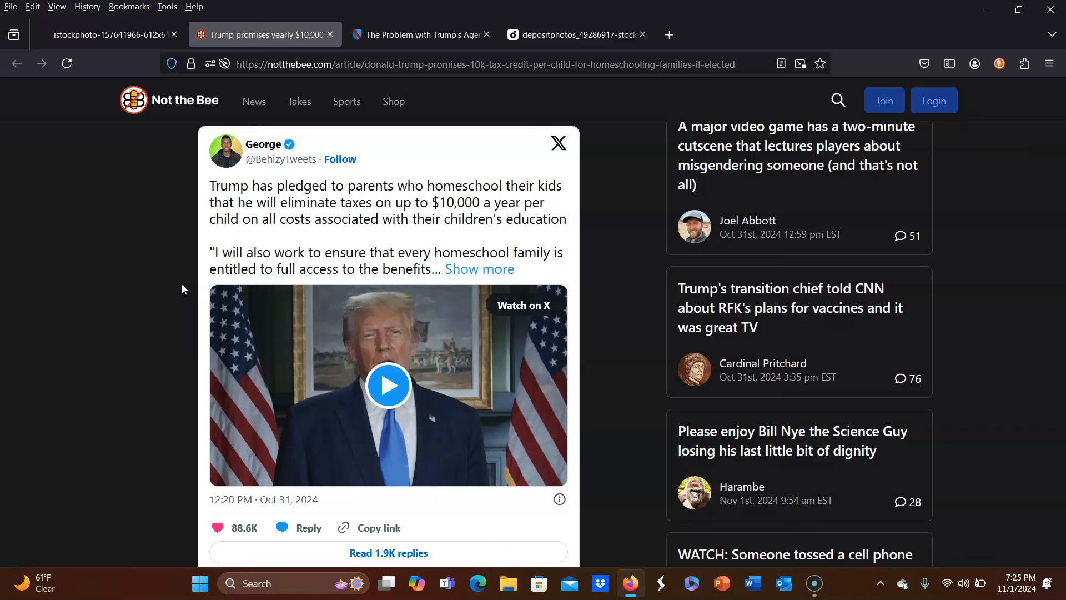
pyautogui.moveTo(167, 268)
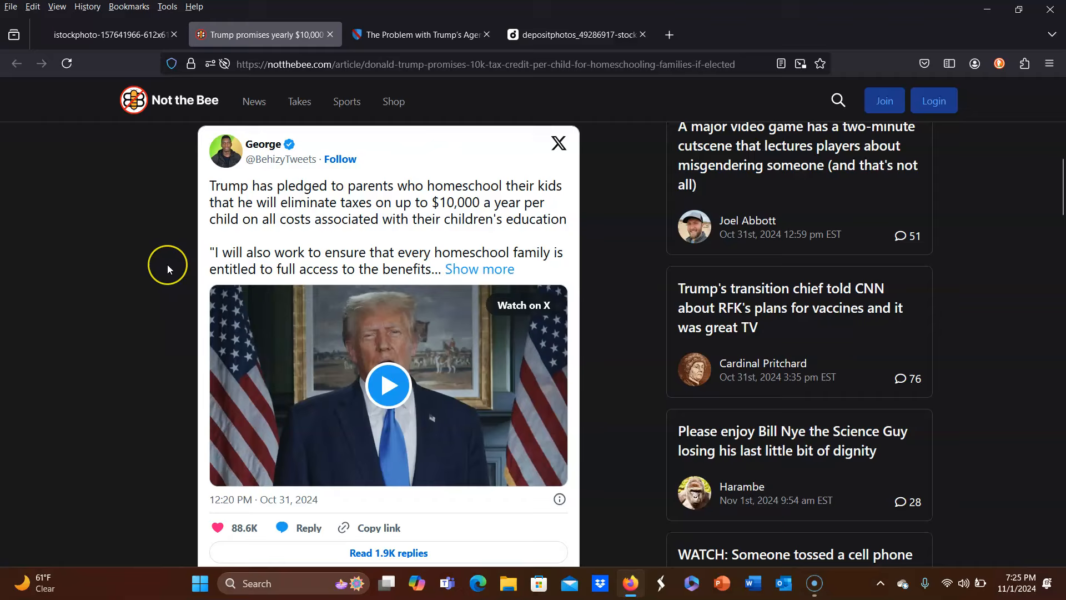
pyautogui.scroll(-3)
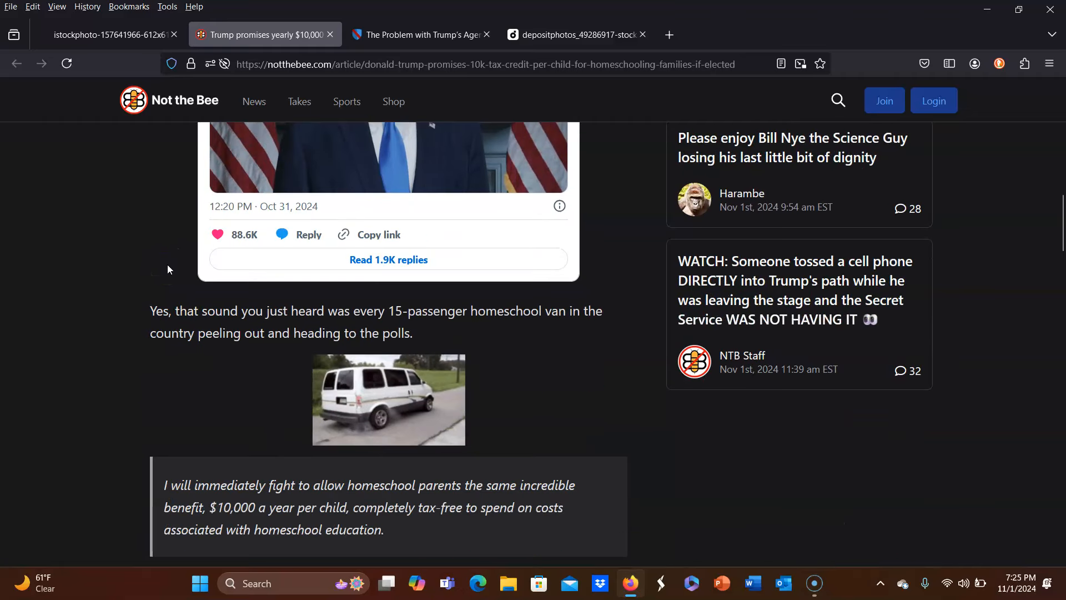
pyautogui.moveTo(62, 320)
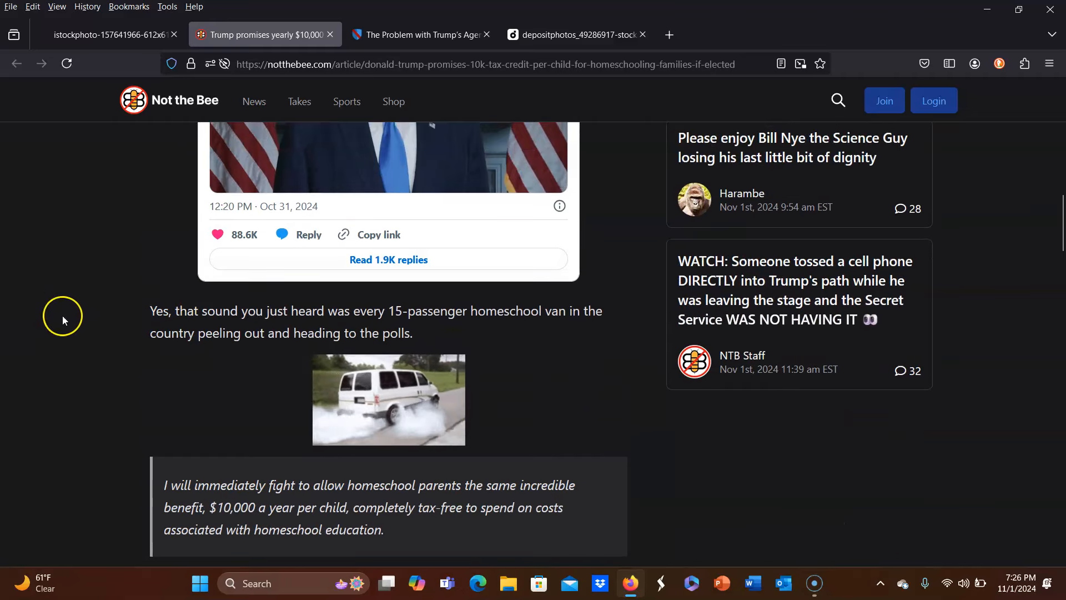
pyautogui.moveTo(97, 352)
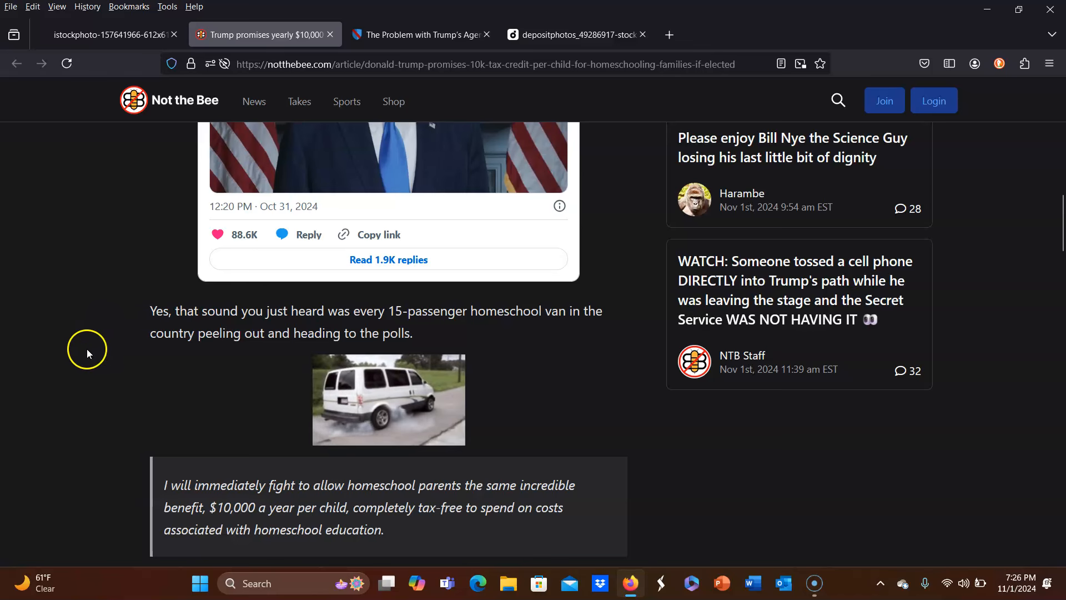
# Scroll past the pledge quote to the GIF of a woman on a couch
pyautogui.scroll(-3)
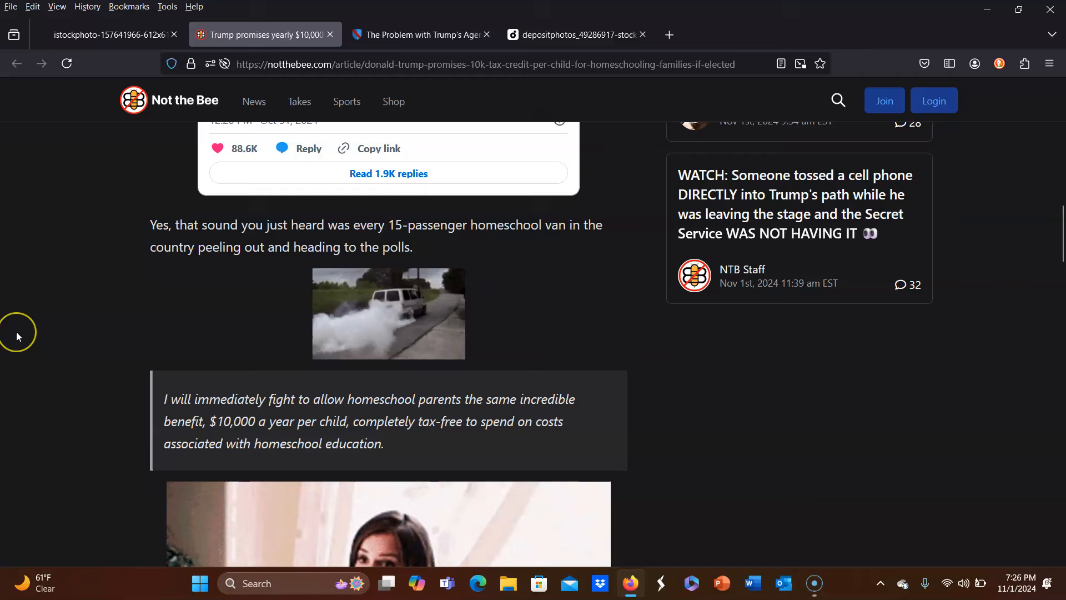
pyautogui.scroll(-3)
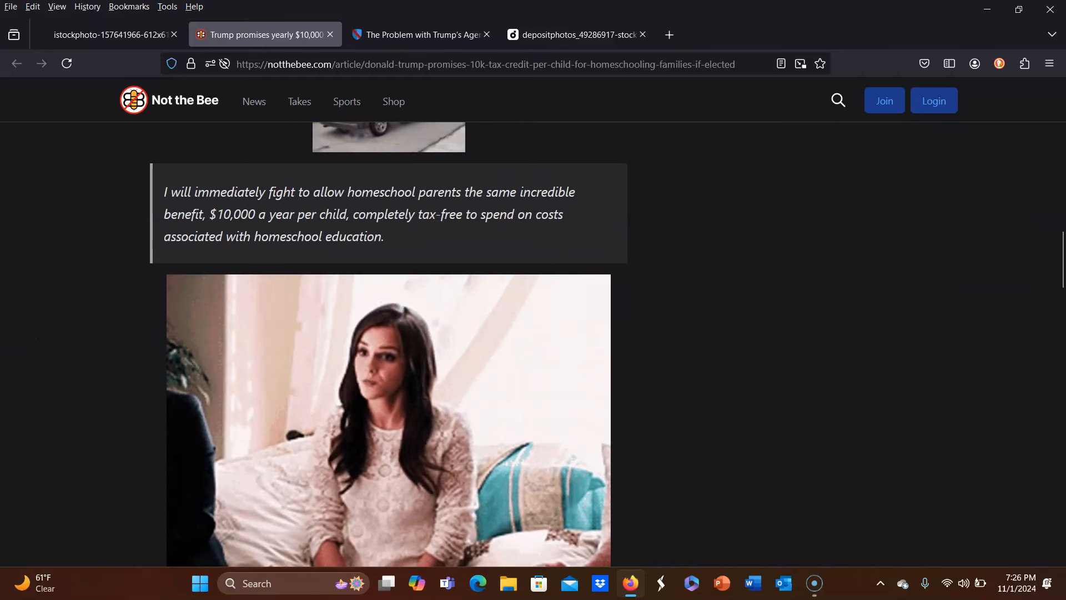
pyautogui.moveTo(7, 333)
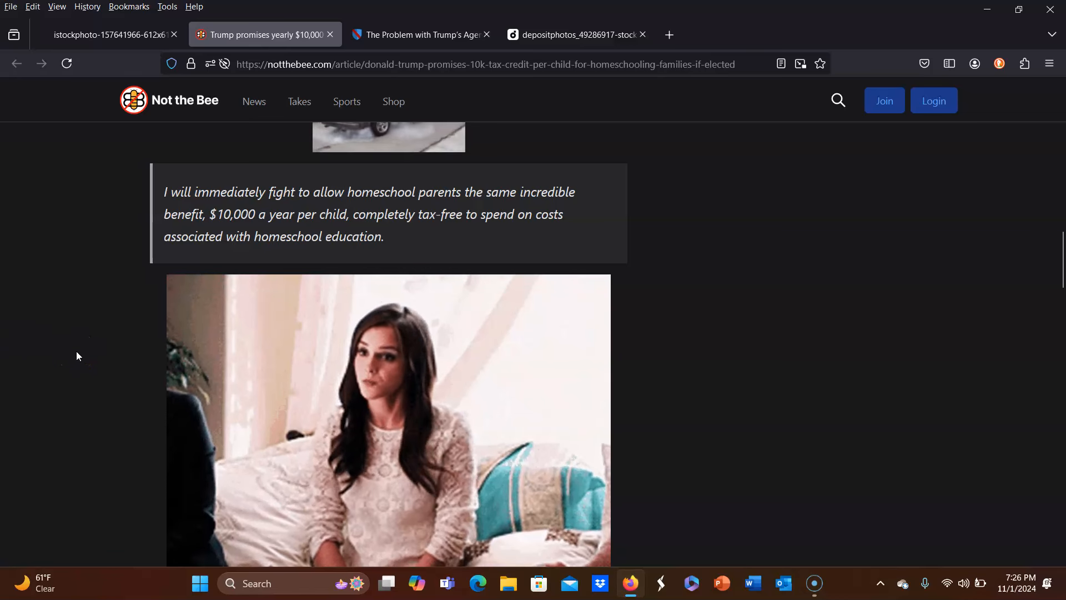
pyautogui.moveTo(193, 227)
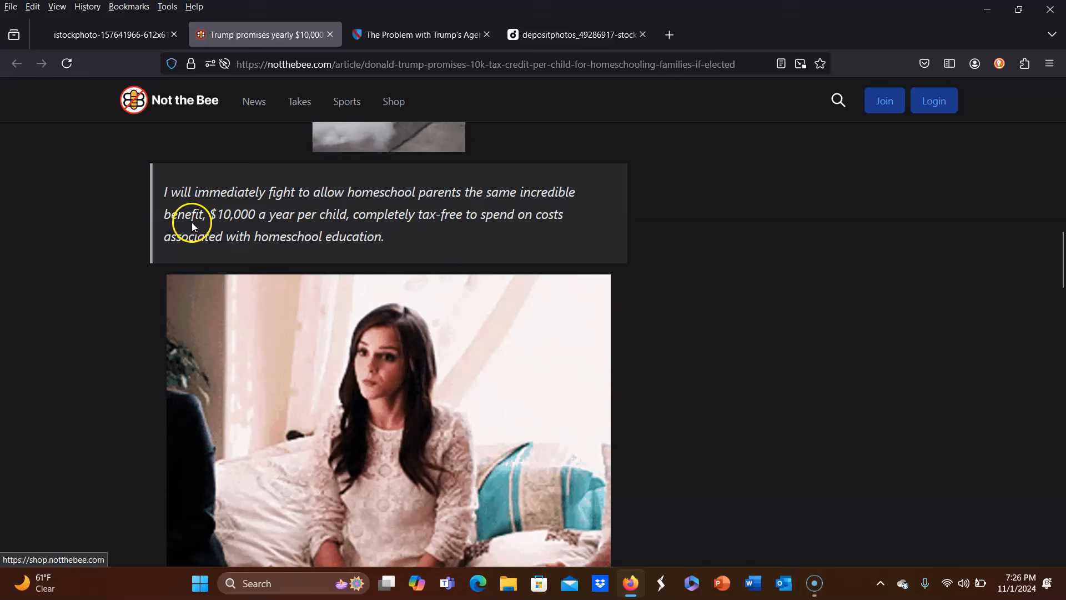
pyautogui.moveTo(221, 204)
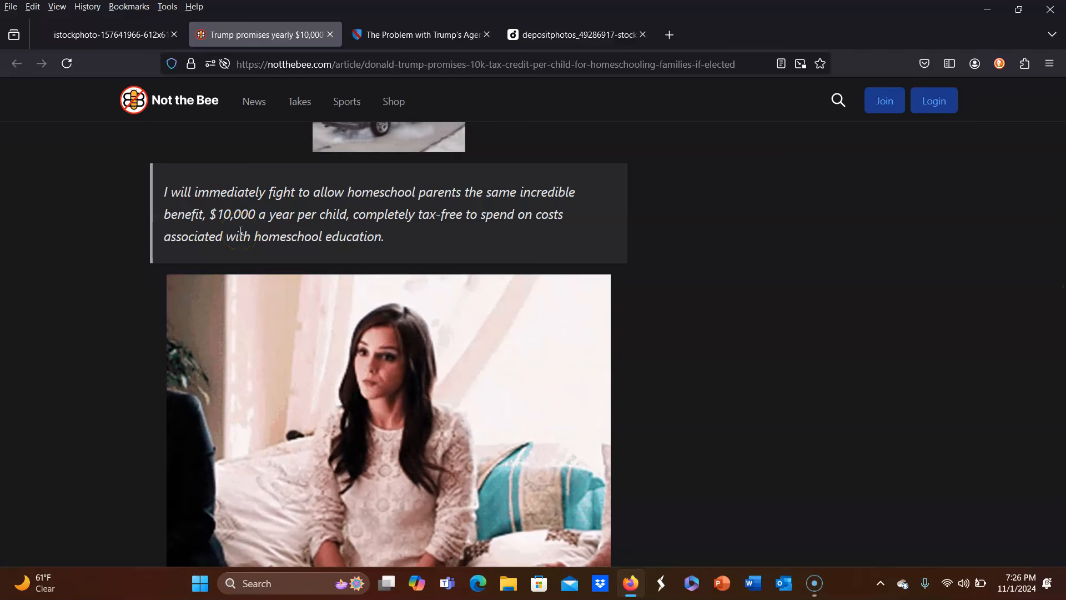
pyautogui.scroll(-3)
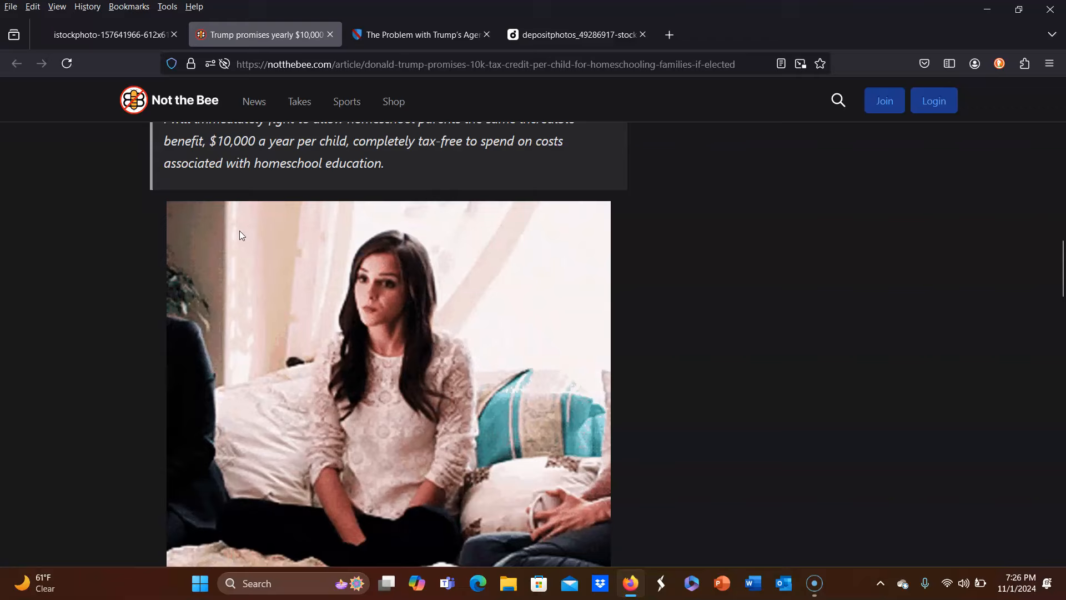
# Scroll down to the '$10k a year, per kid?' heading and 'That is a game changer!' reaction
pyautogui.scroll(-3)
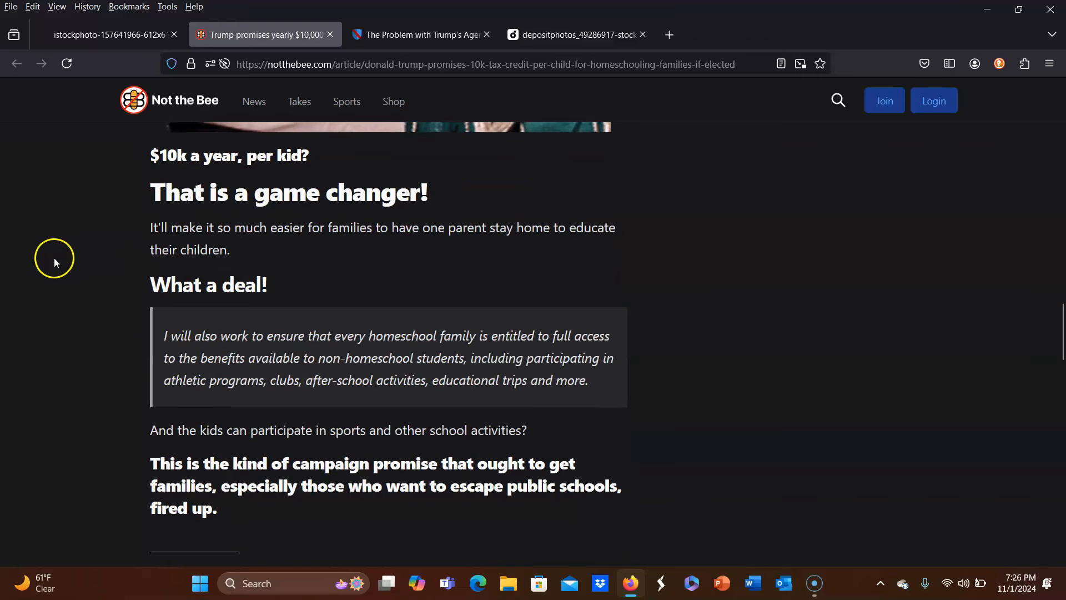
pyautogui.moveTo(106, 263)
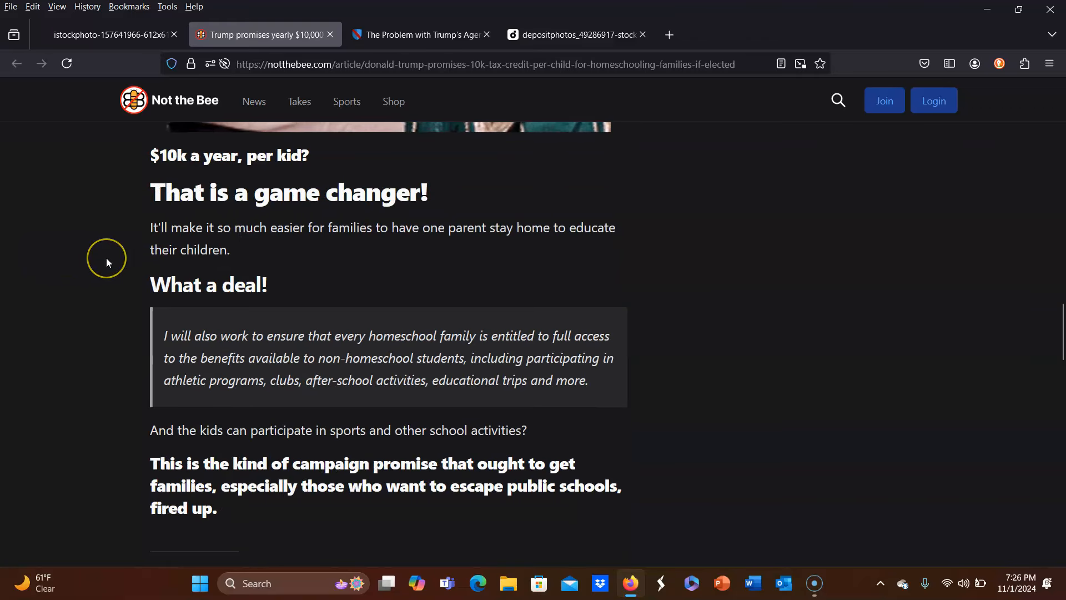
pyautogui.moveTo(106, 263)
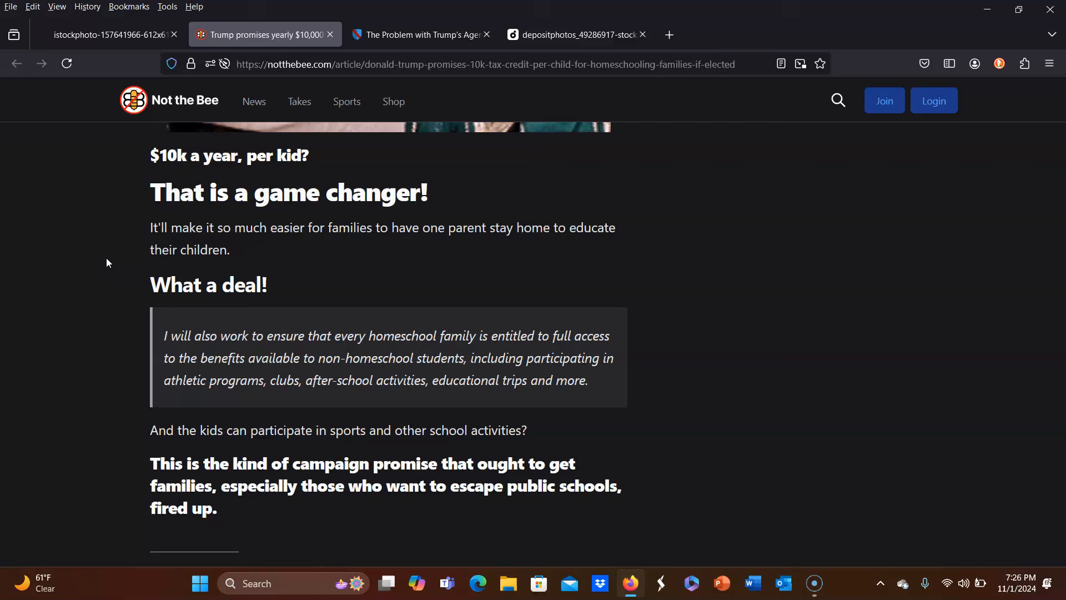
pyautogui.moveTo(279, 284)
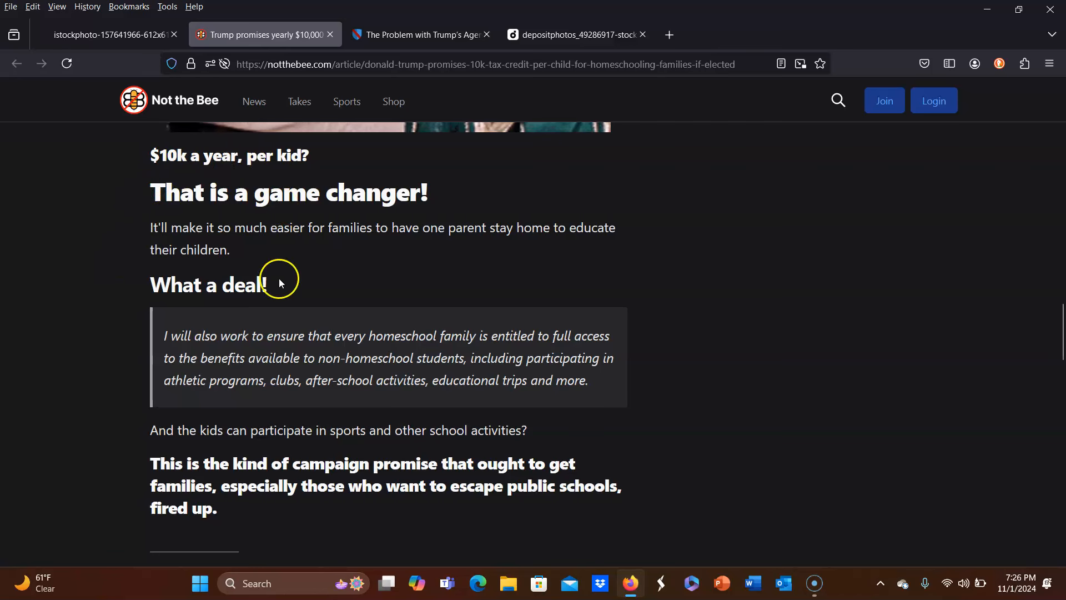
pyautogui.moveTo(80, 284)
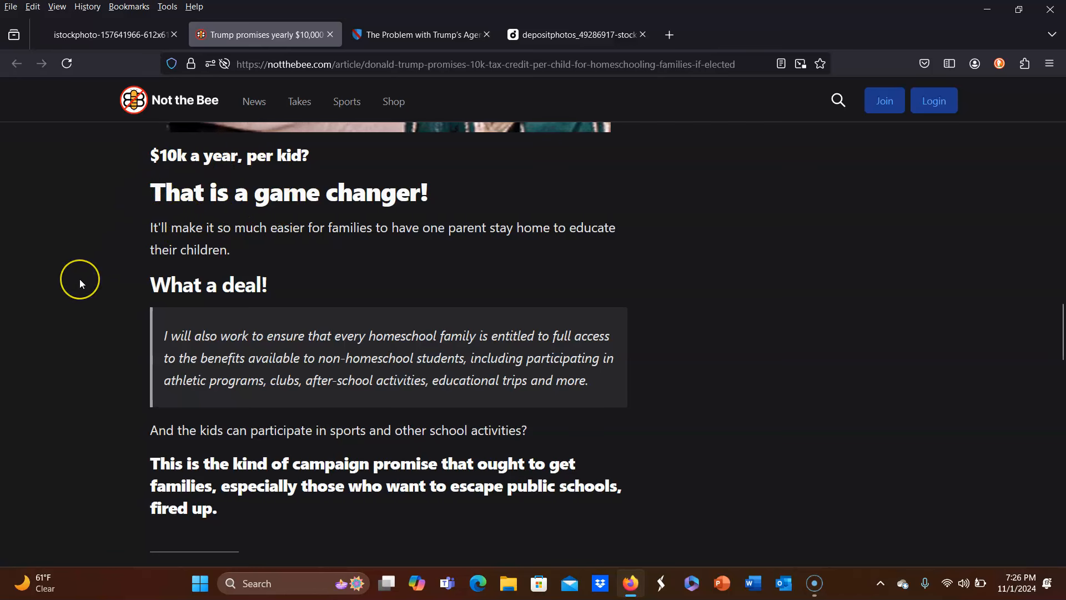
# Scroll to the article's closing line and the 'P.S. Now check out our latest video' plug
pyautogui.scroll(-3)
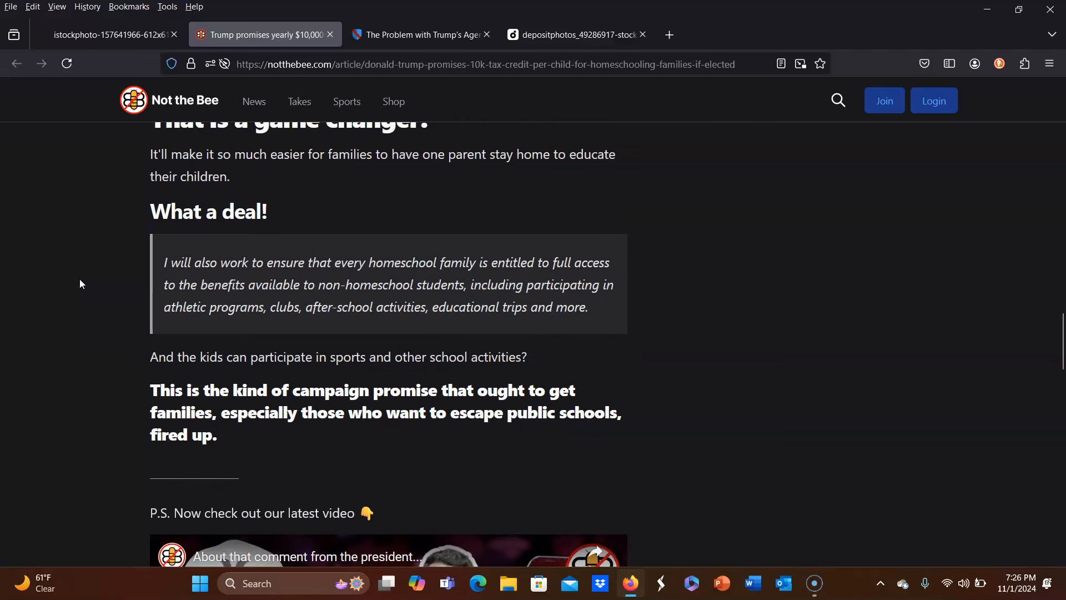
pyautogui.moveTo(79, 311)
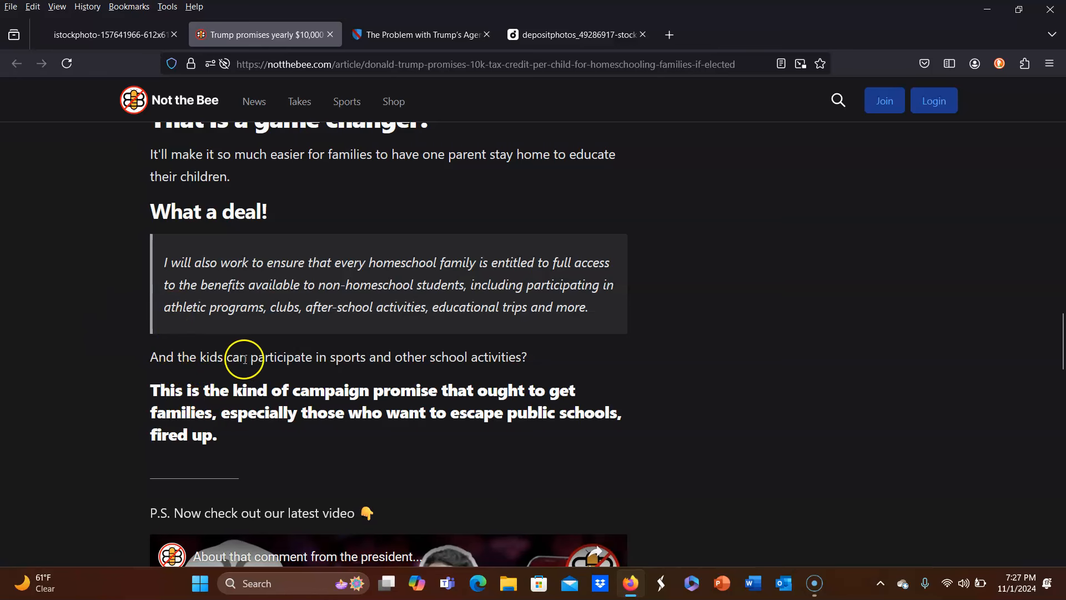
pyautogui.moveTo(401, 377)
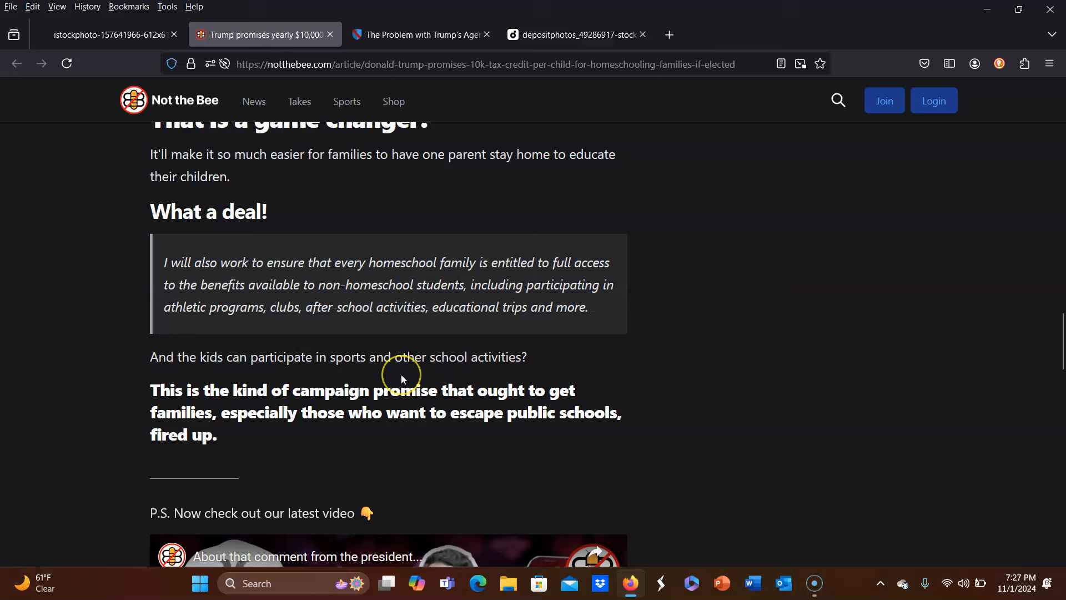
pyautogui.moveTo(401, 378)
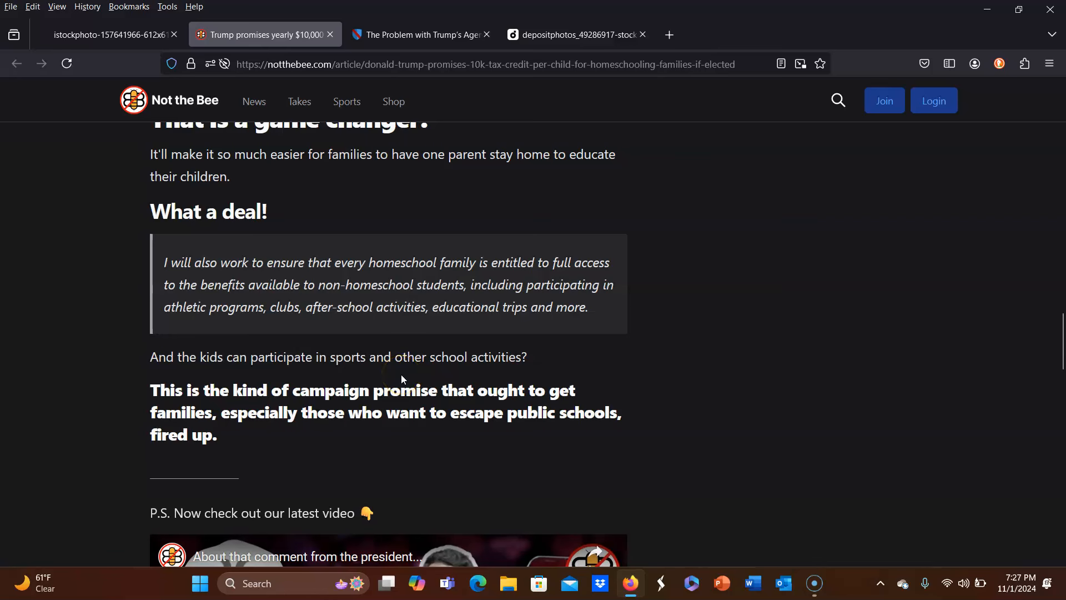
pyautogui.moveTo(331, 243)
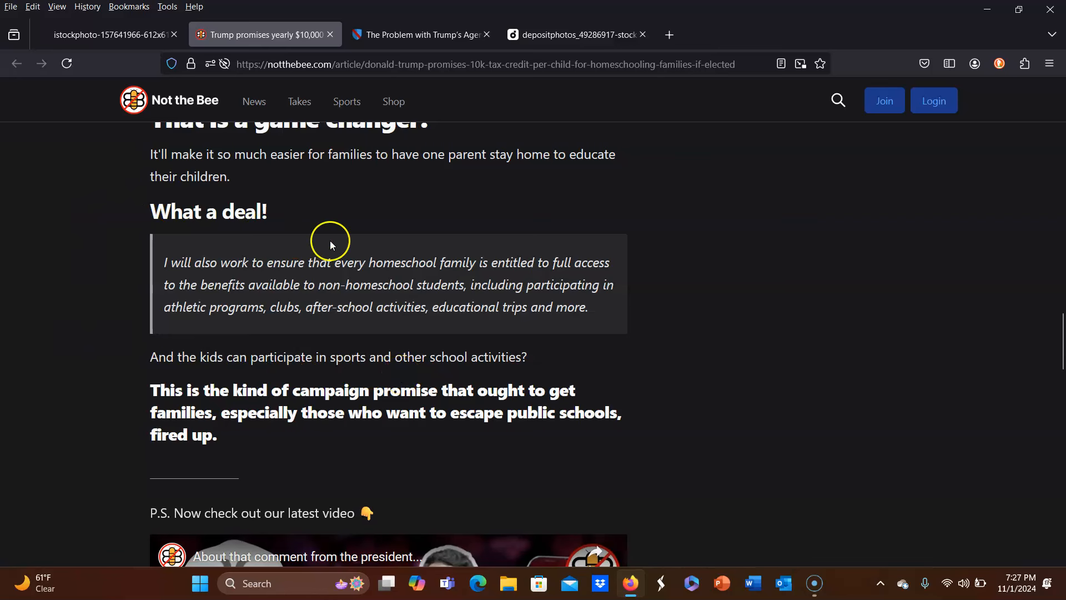
pyautogui.moveTo(128, 301)
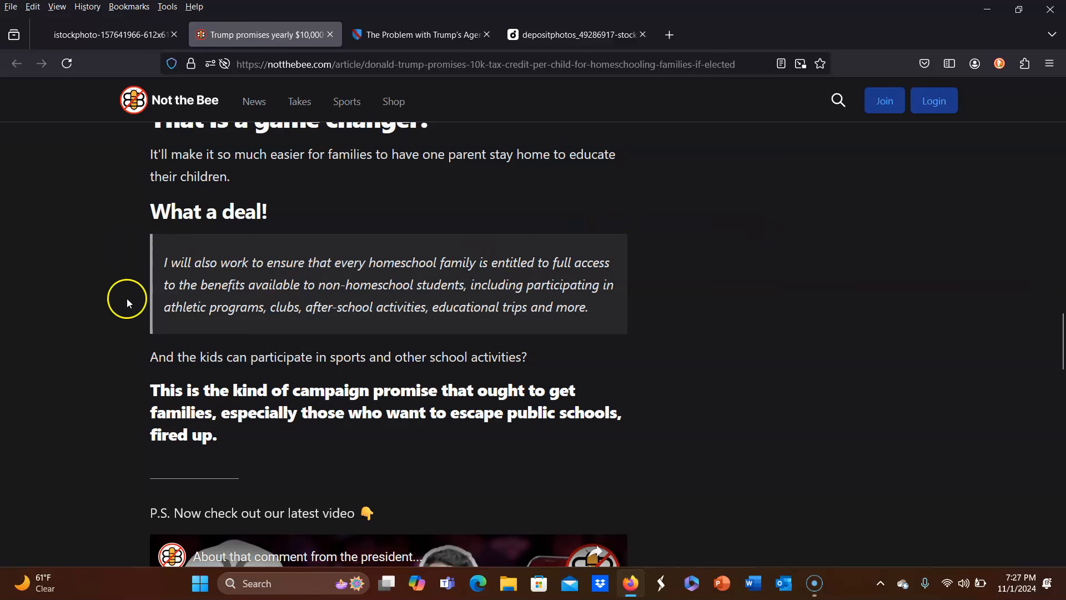
pyautogui.moveTo(257, 349)
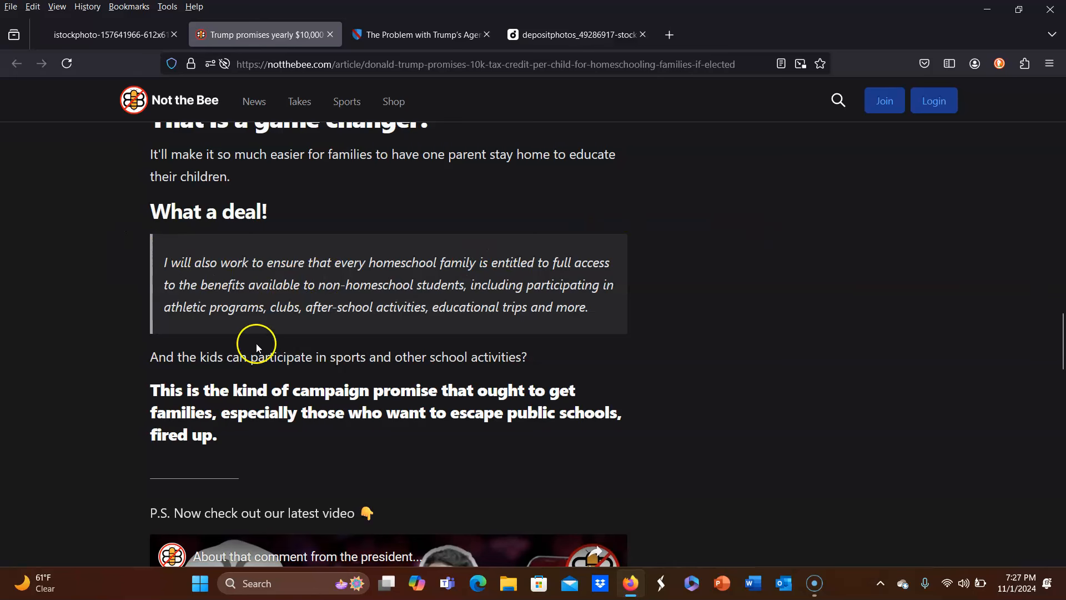
pyautogui.moveTo(258, 347)
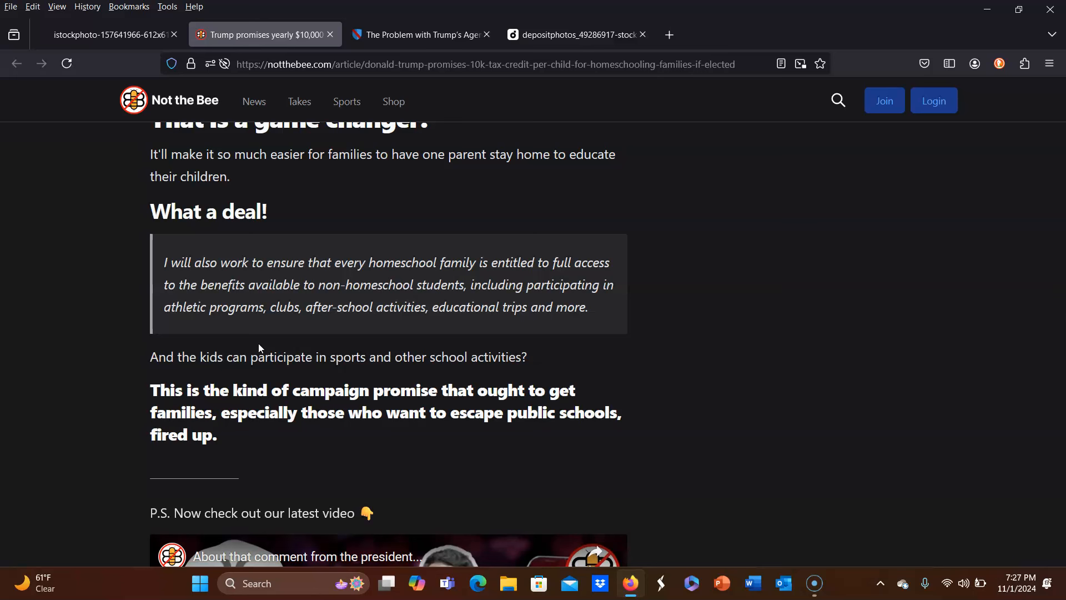
pyautogui.moveTo(670, 239)
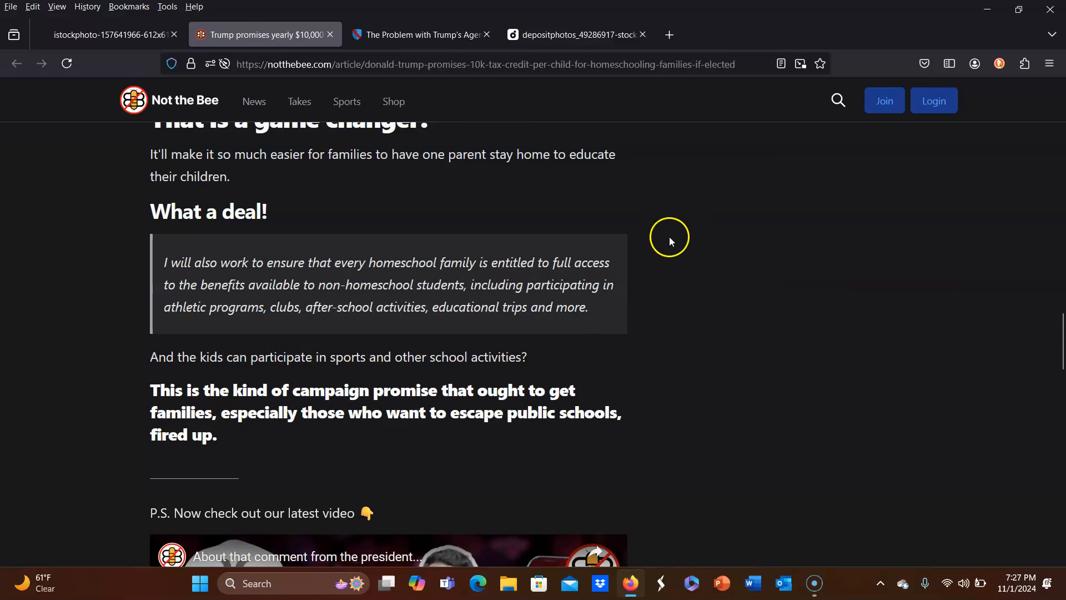
pyautogui.moveTo(124, 340)
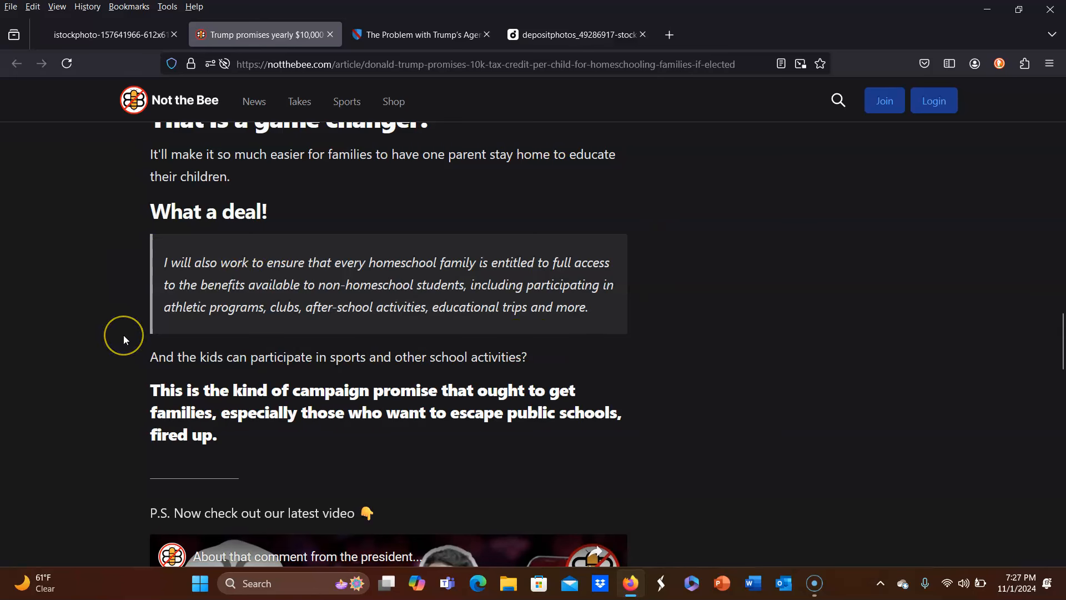
pyautogui.moveTo(125, 339)
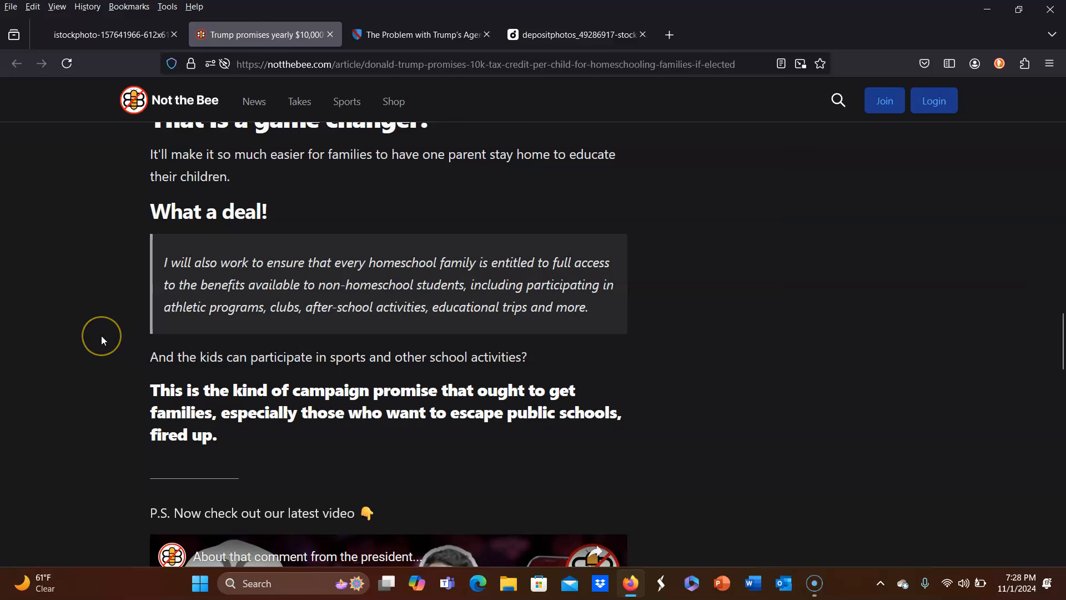
pyautogui.moveTo(102, 340)
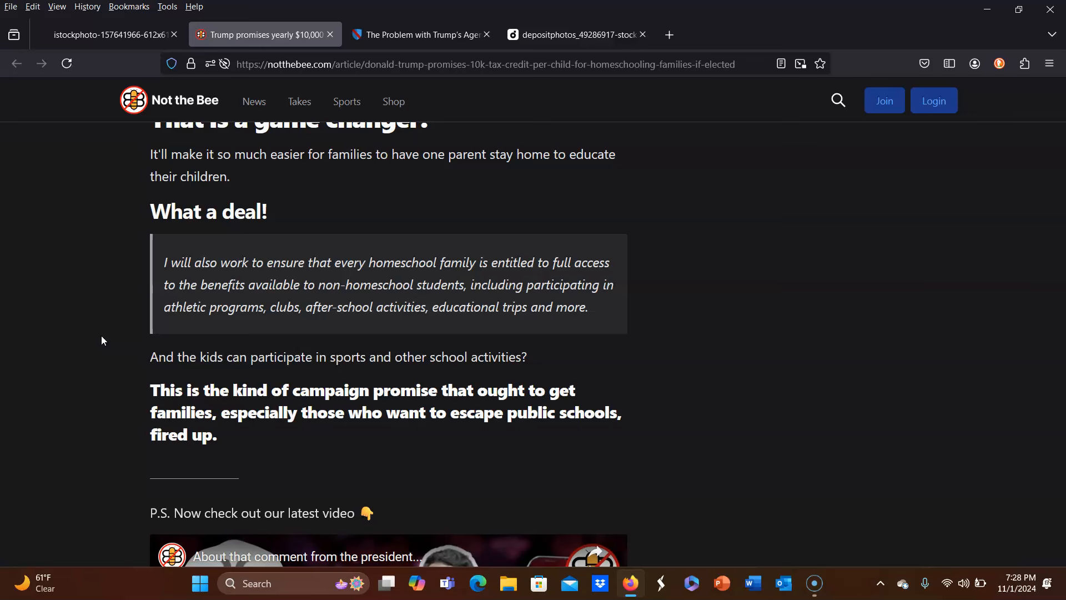
pyautogui.click(414, 33)
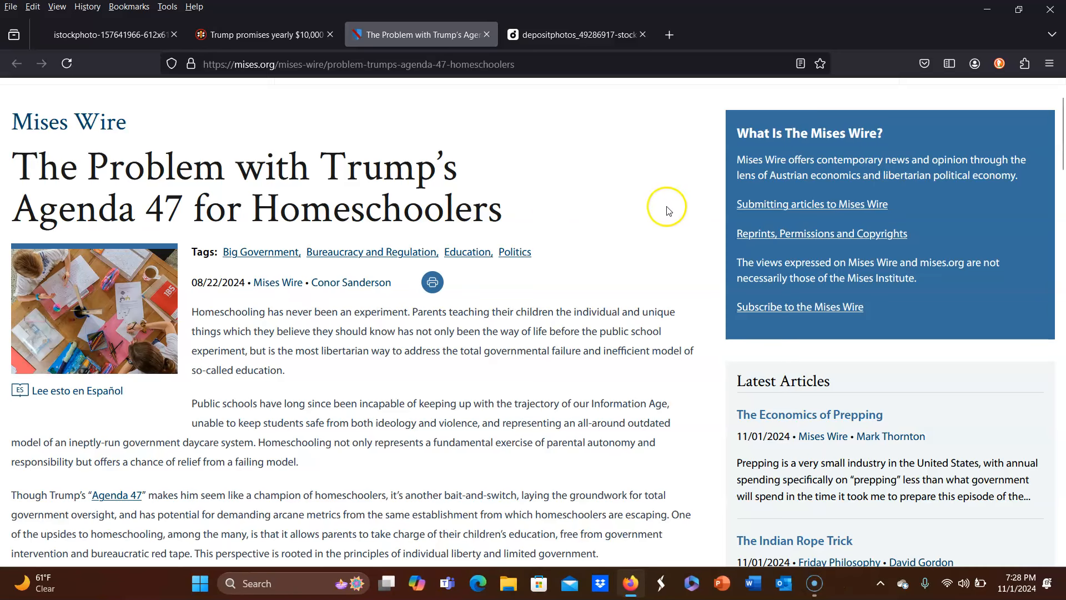
pyautogui.moveTo(629, 215)
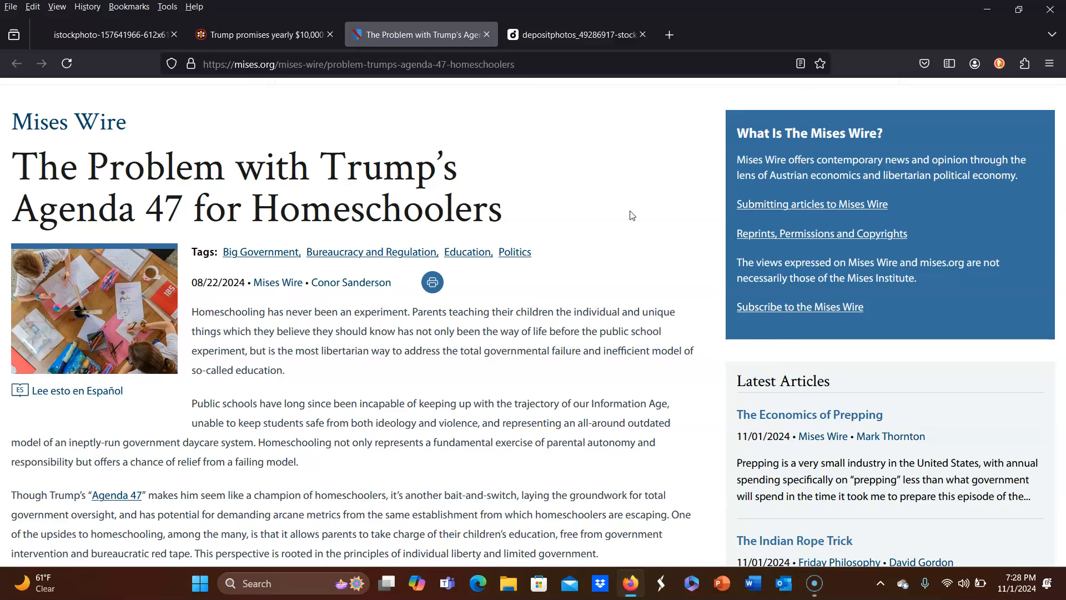
pyautogui.scroll(-3)
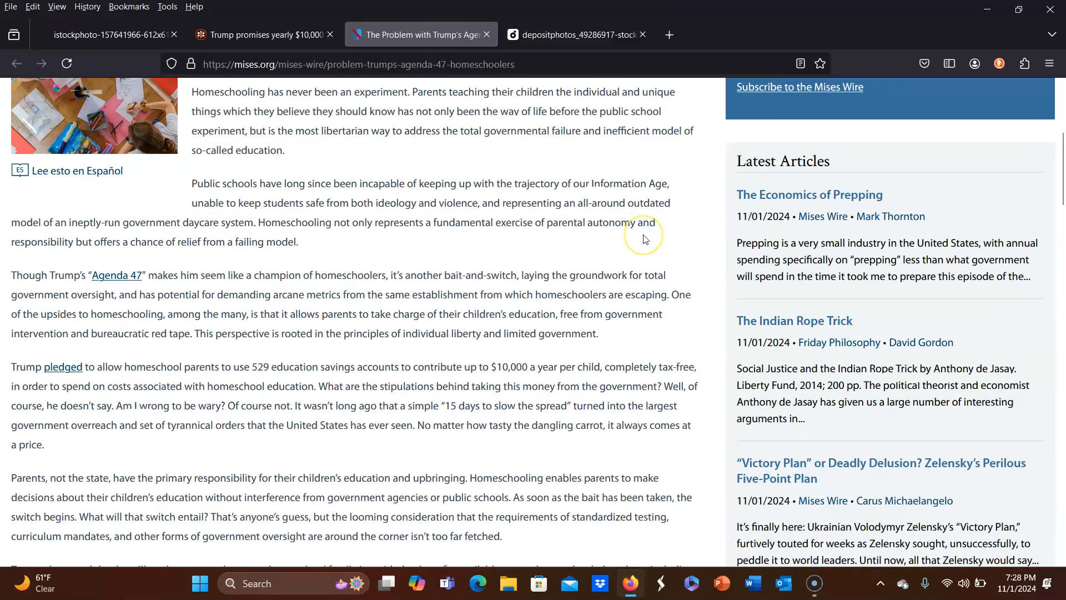
pyautogui.moveTo(643, 238)
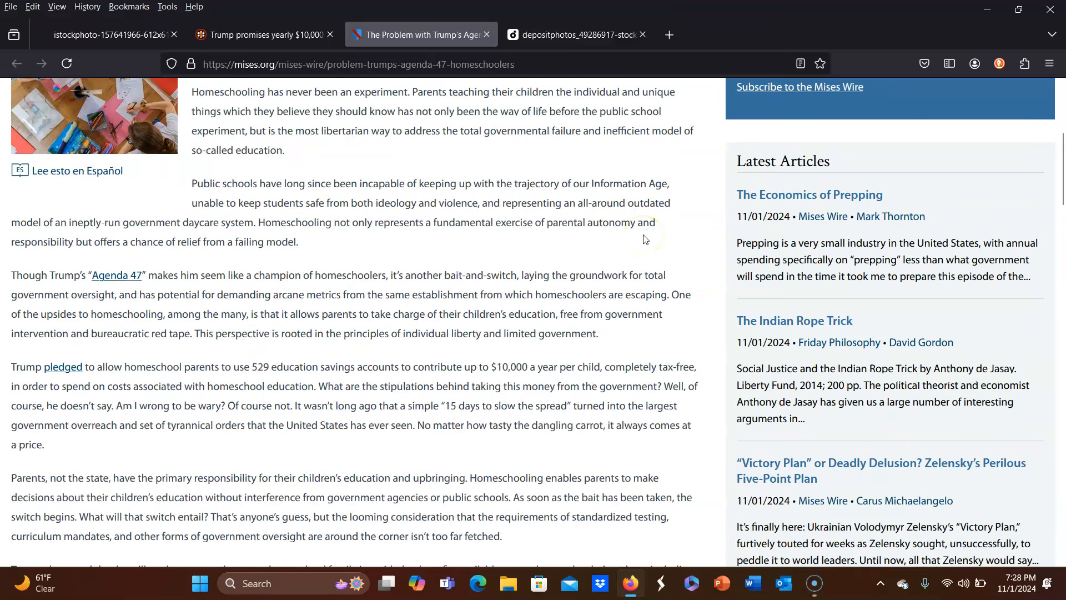
pyautogui.scroll(-3)
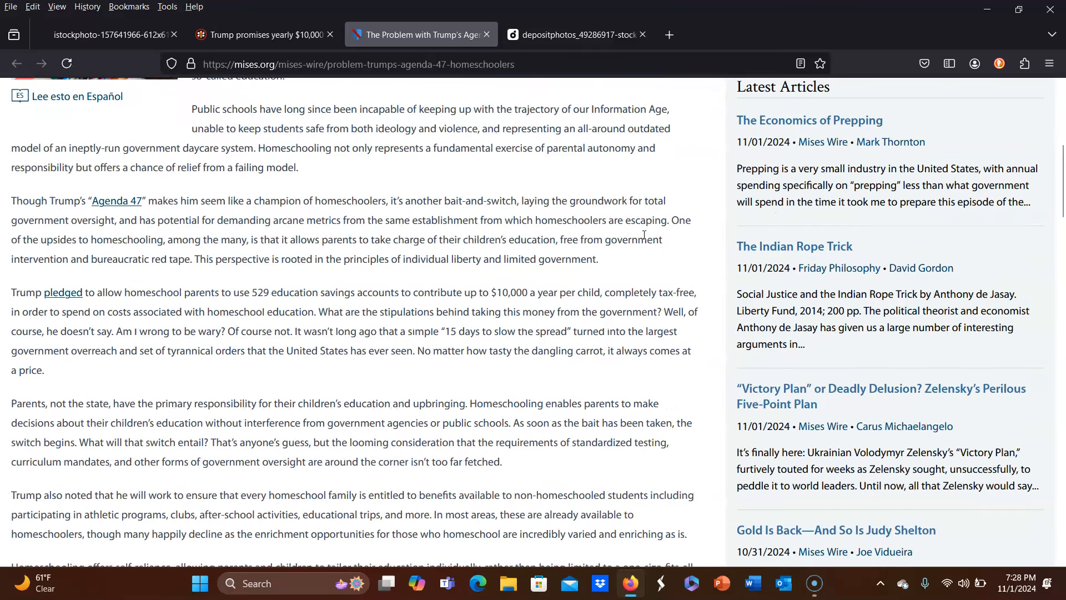
pyautogui.scroll(-3)
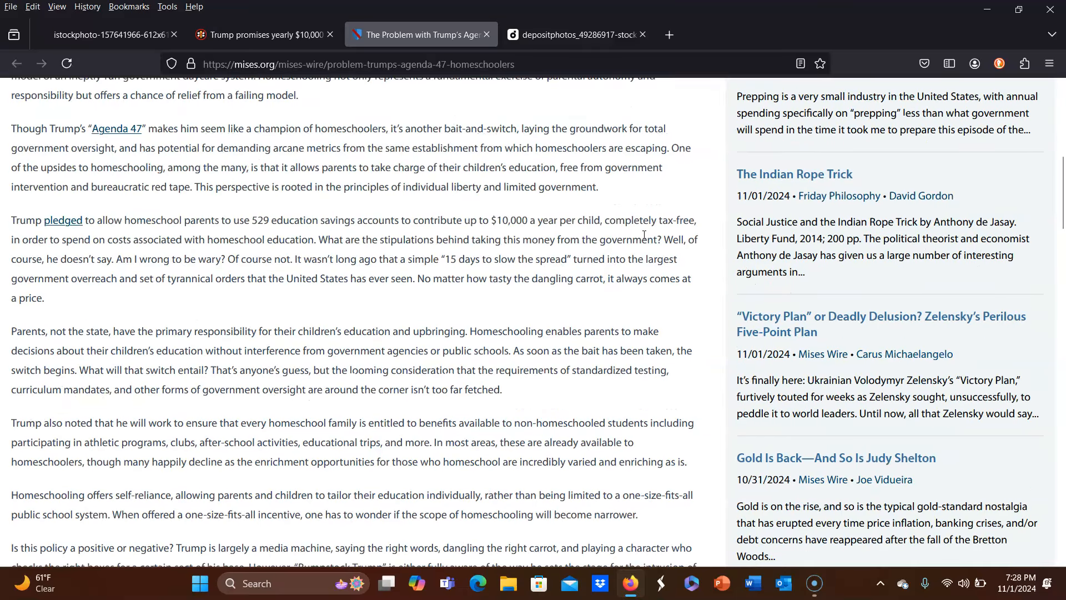
pyautogui.scroll(3)
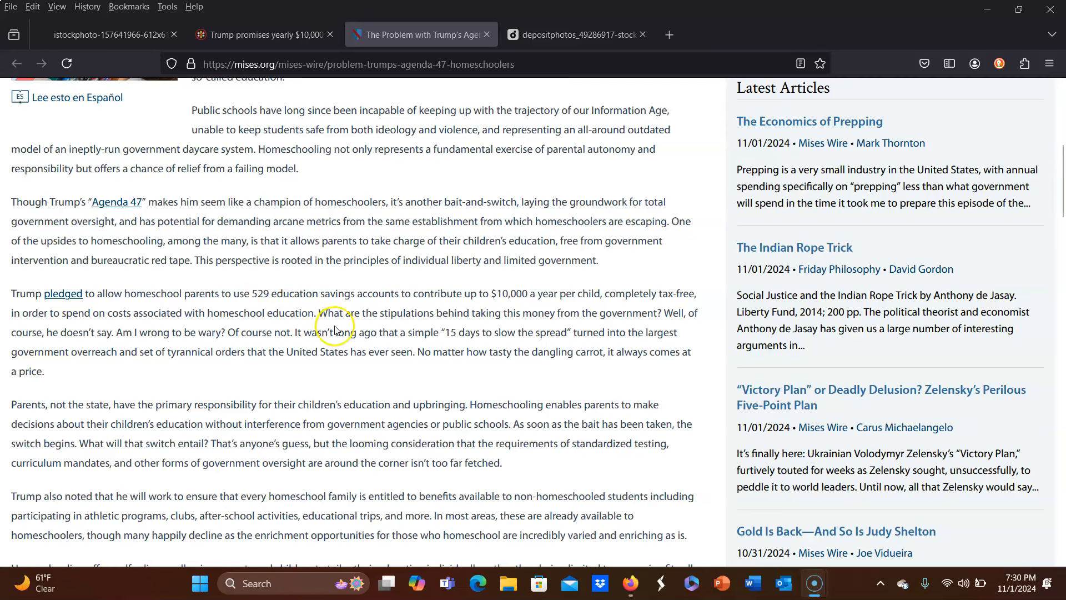
pyautogui.moveTo(257, 388)
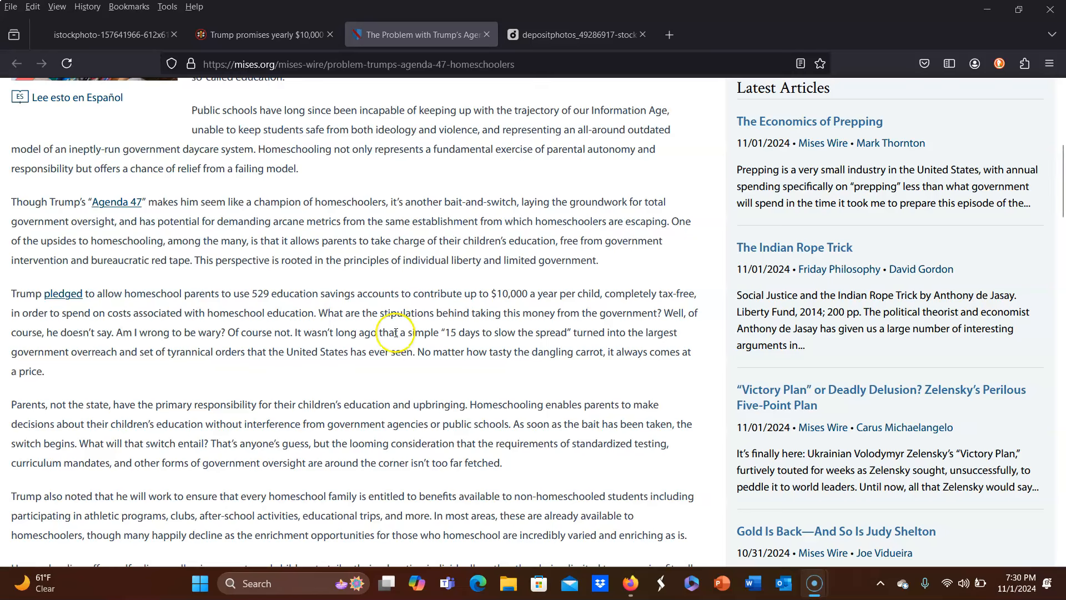
pyautogui.moveTo(121, 348)
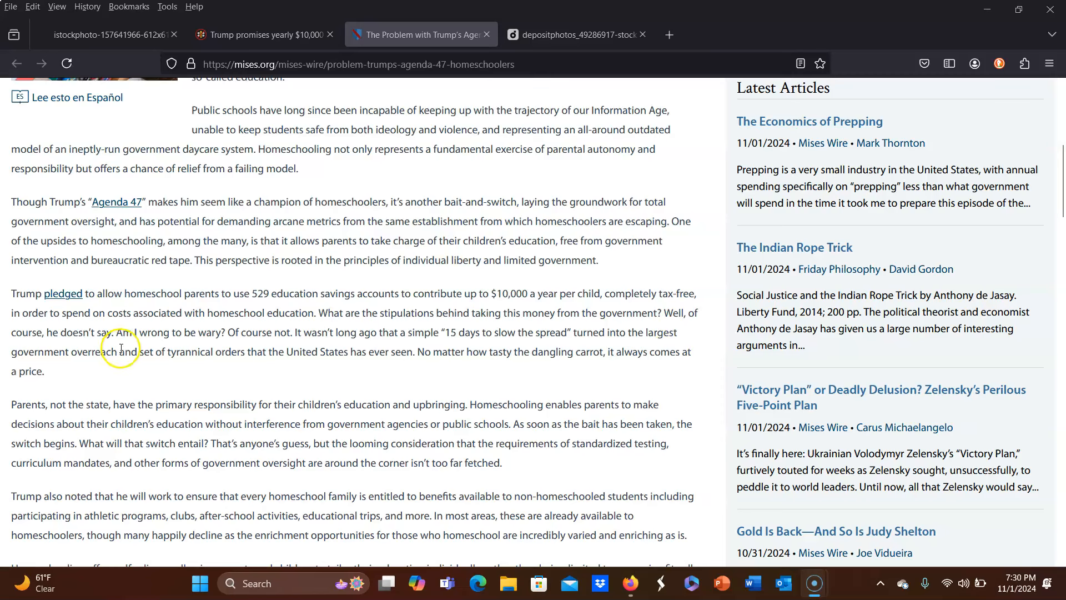
pyautogui.moveTo(729, 313)
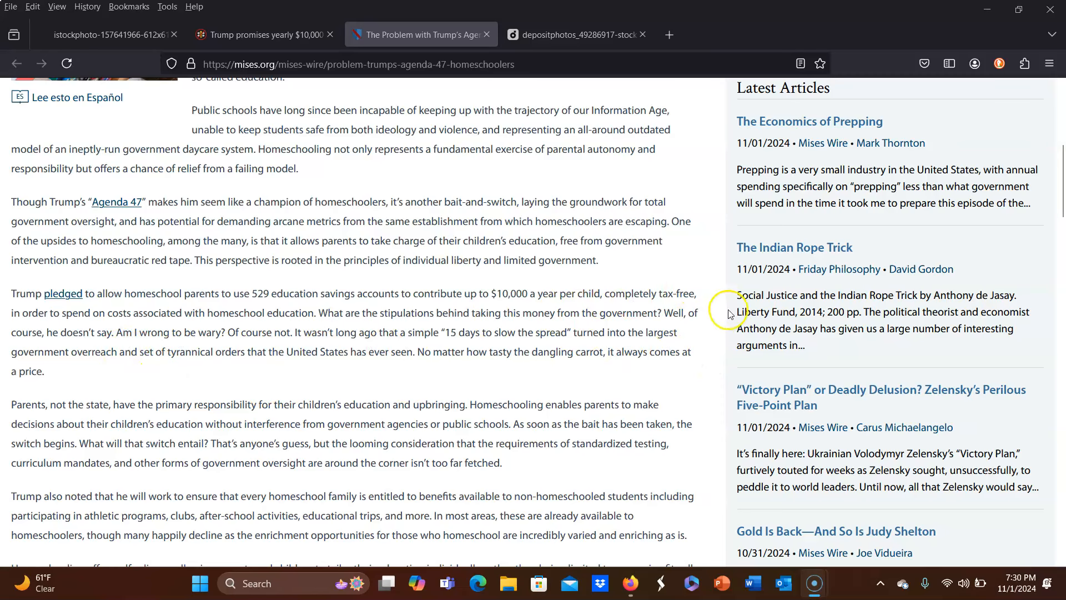
pyautogui.moveTo(414, 328)
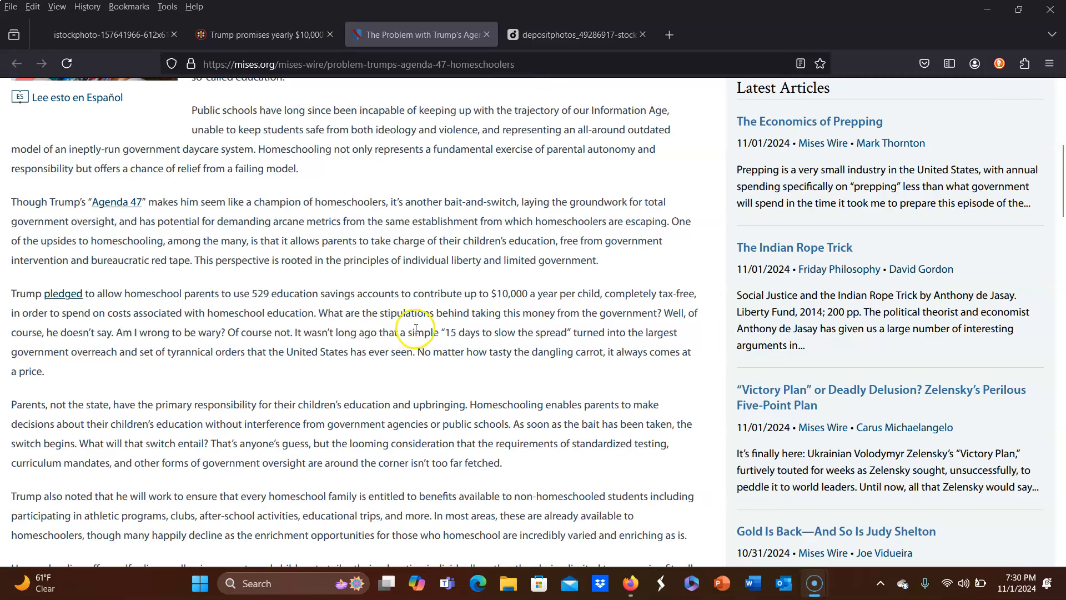
pyautogui.moveTo(695, 329)
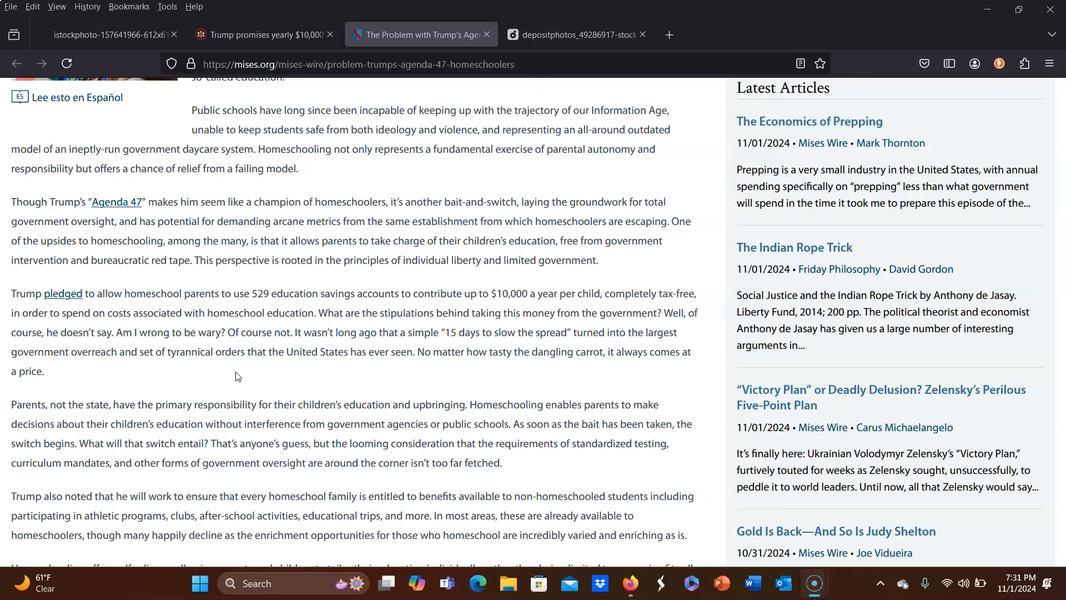
pyautogui.moveTo(601, 476)
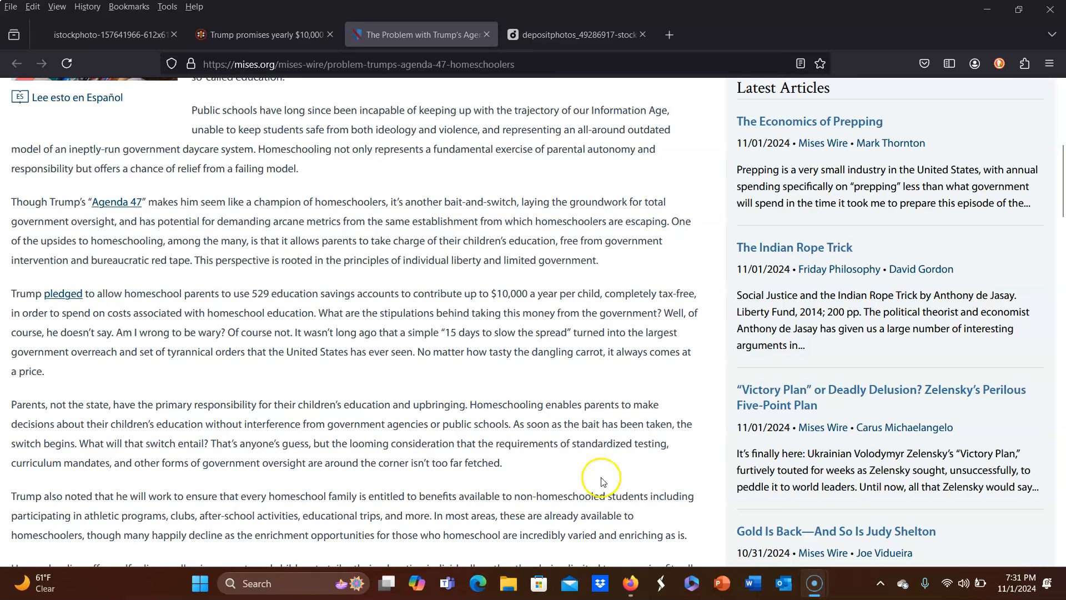
pyautogui.moveTo(532, 467)
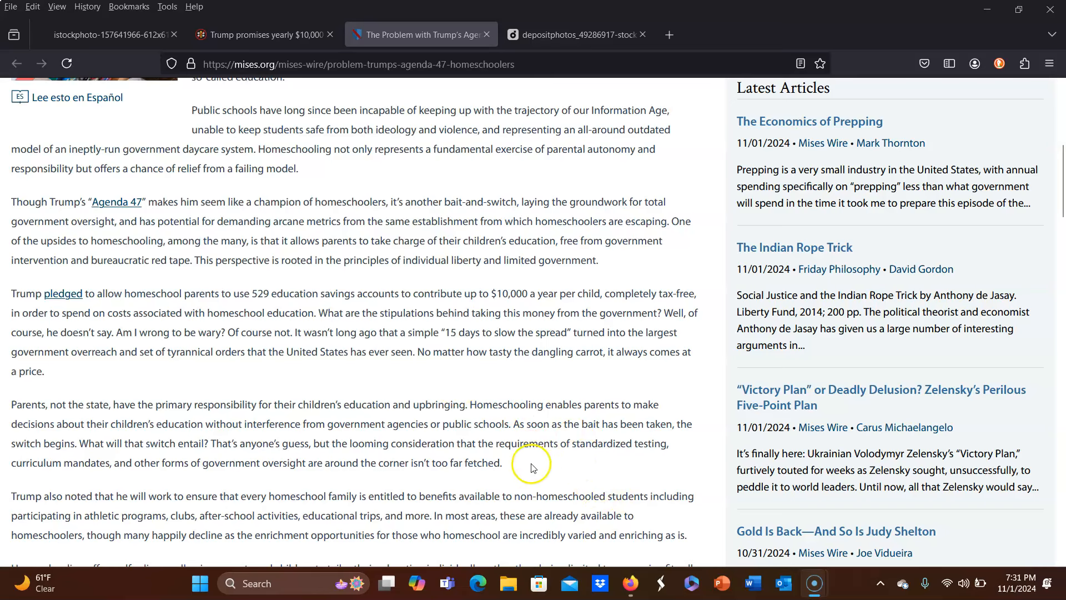
pyautogui.moveTo(511, 482)
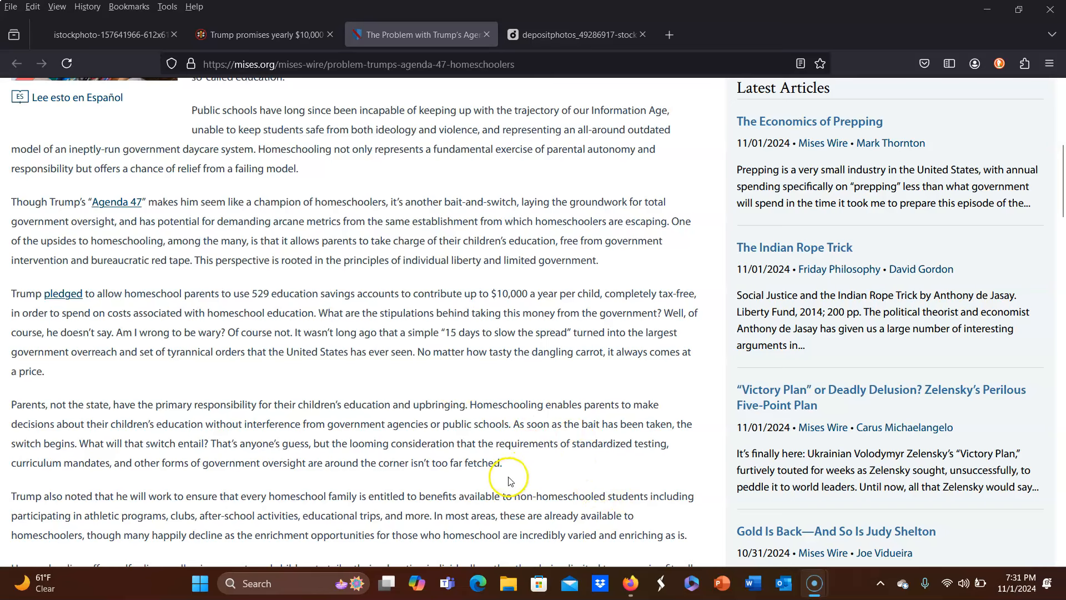
pyautogui.moveTo(523, 467)
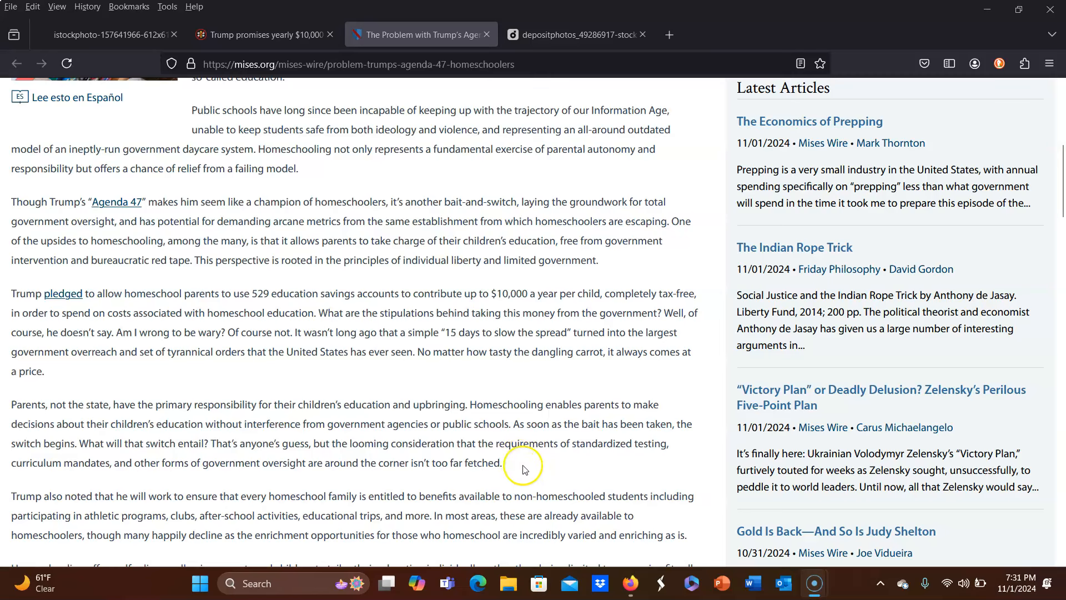
pyautogui.moveTo(524, 467)
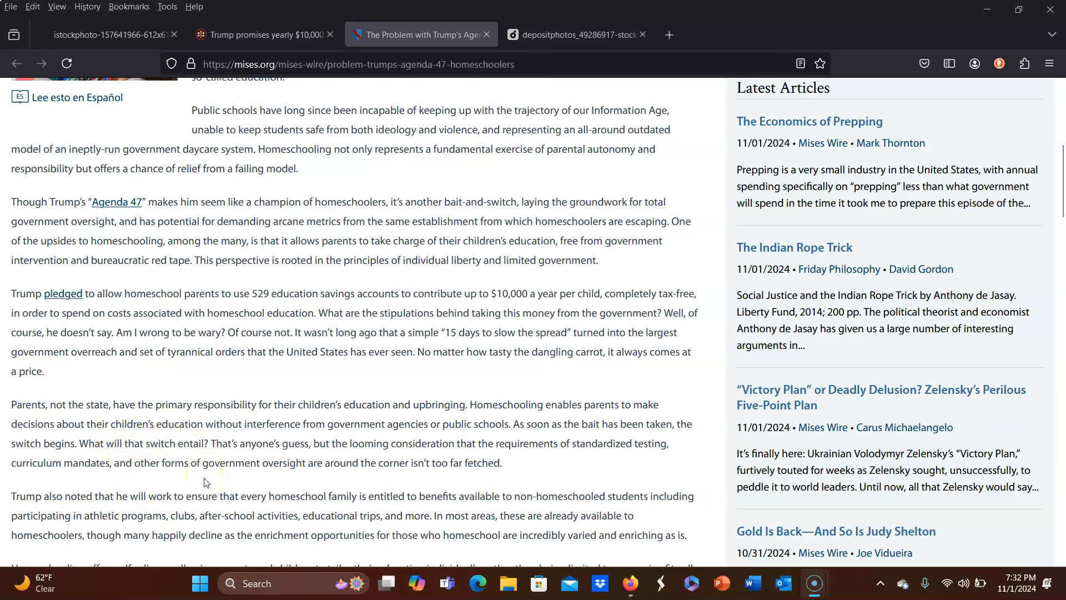
pyautogui.moveTo(598, 465)
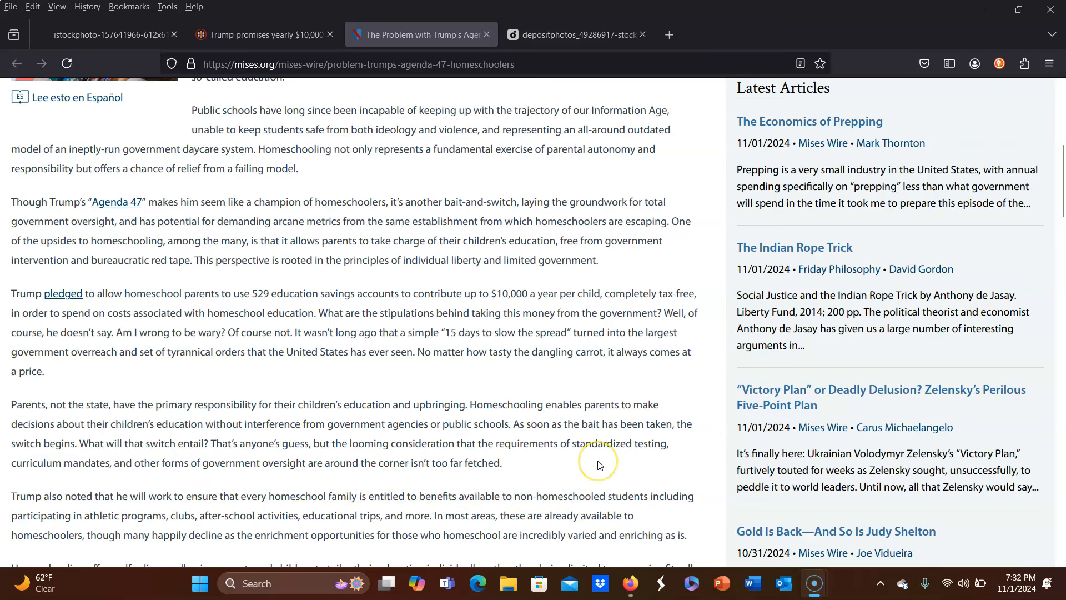
pyautogui.moveTo(598, 465)
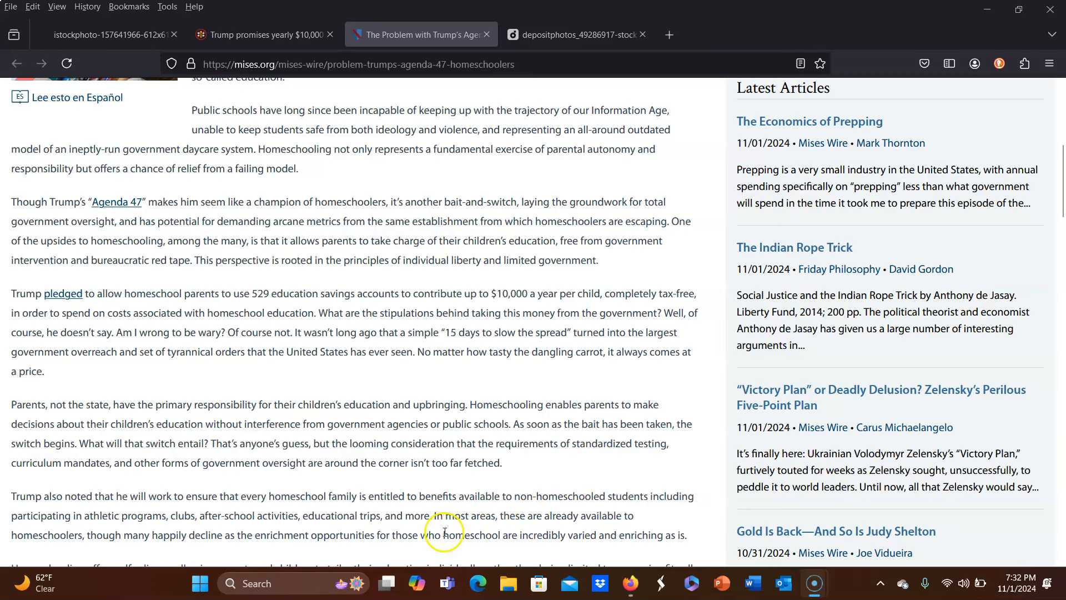
pyautogui.moveTo(372, 490)
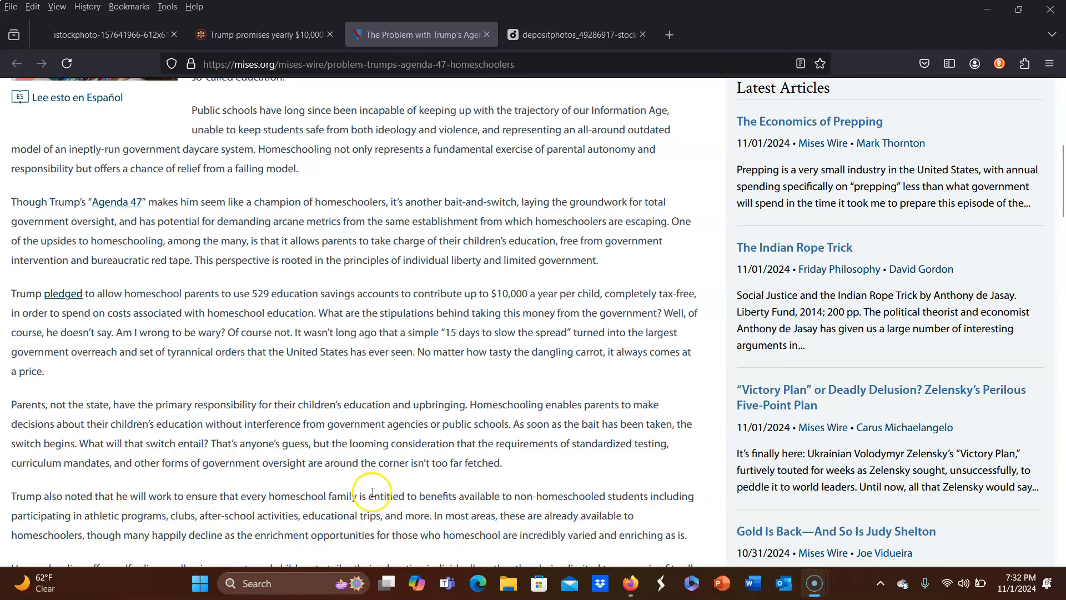
pyautogui.moveTo(426, 496)
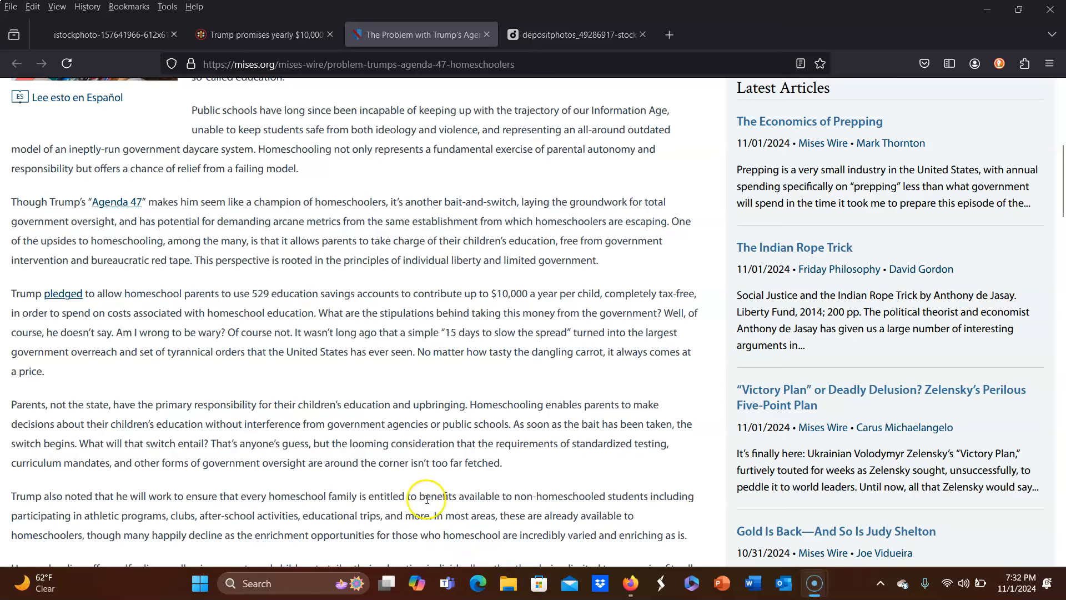
# Scroll the Agenda 47 article down to the 'Bumpstock Trump' and concluding paragraphs
pyautogui.scroll(-3)
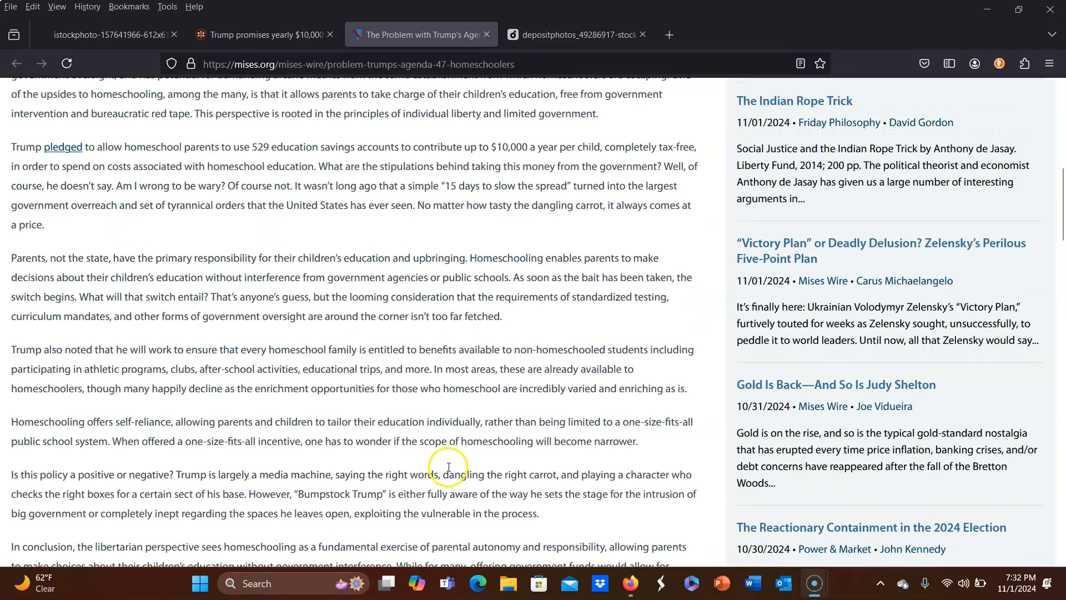
pyautogui.moveTo(448, 469)
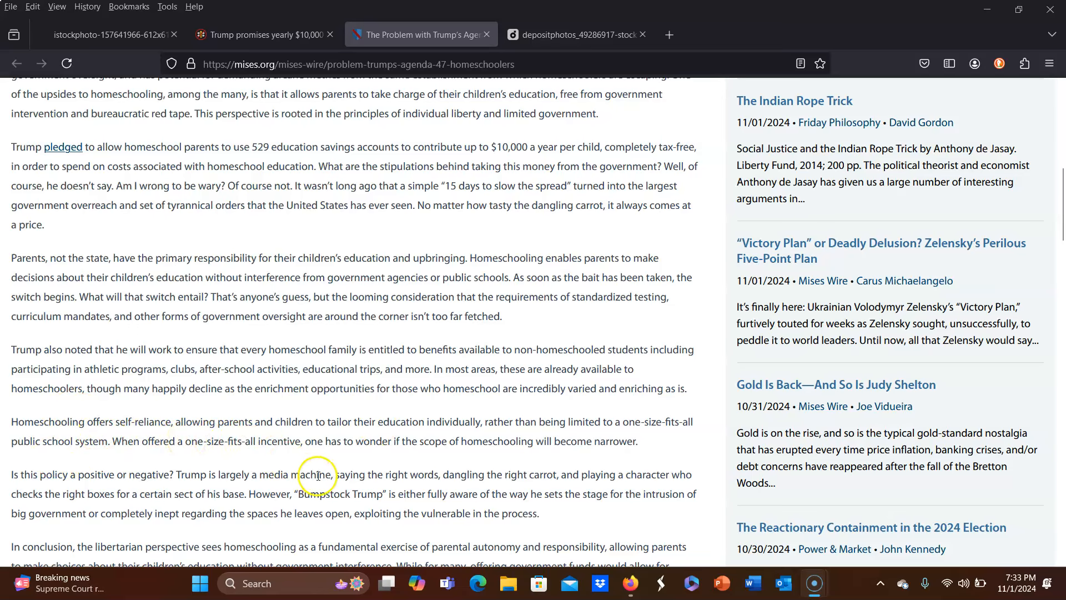
pyautogui.moveTo(301, 460)
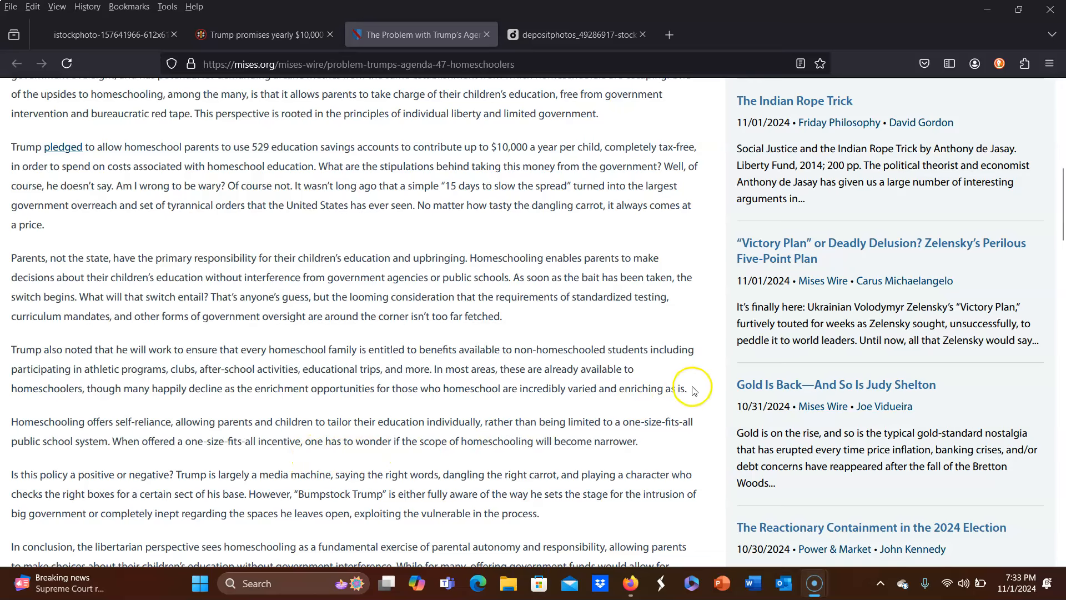
# Scroll back to the article top, then switch to the depositphotos umbrella-man tab
pyautogui.scroll(3)
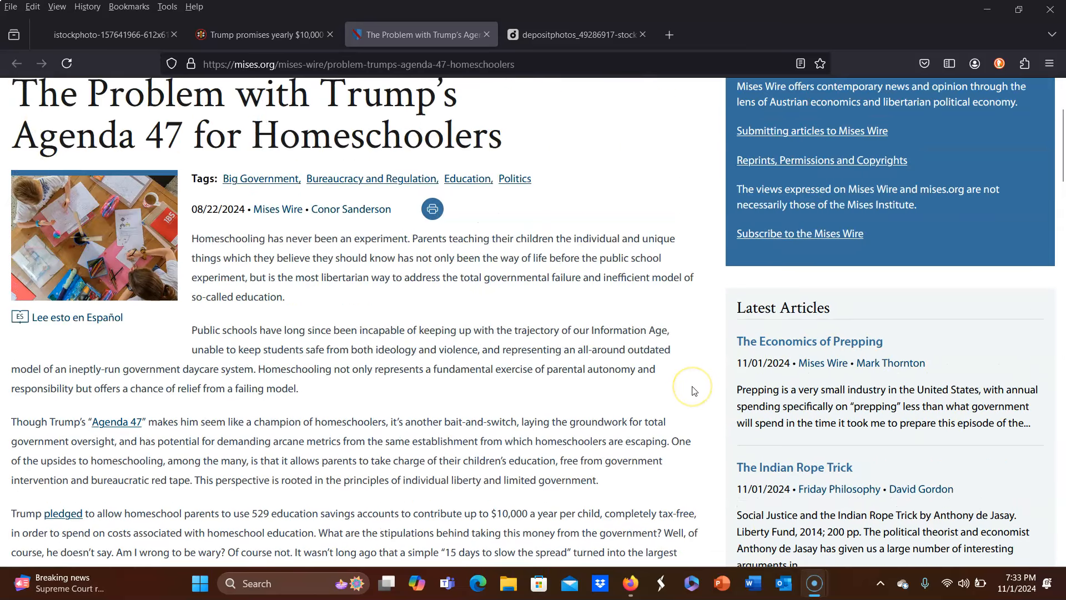
pyautogui.scroll(3)
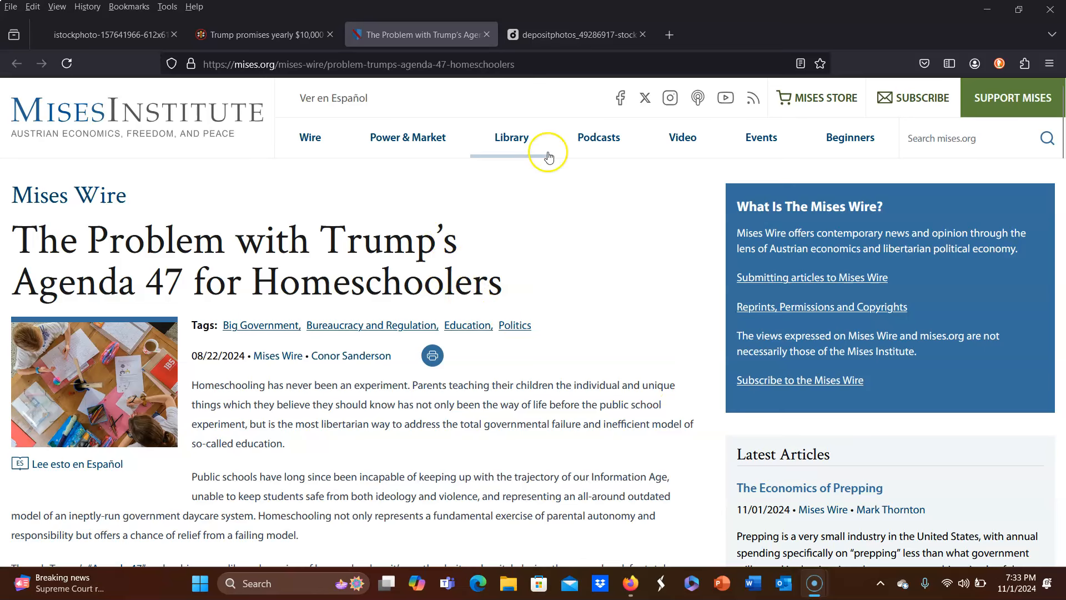
pyautogui.moveTo(562, 187)
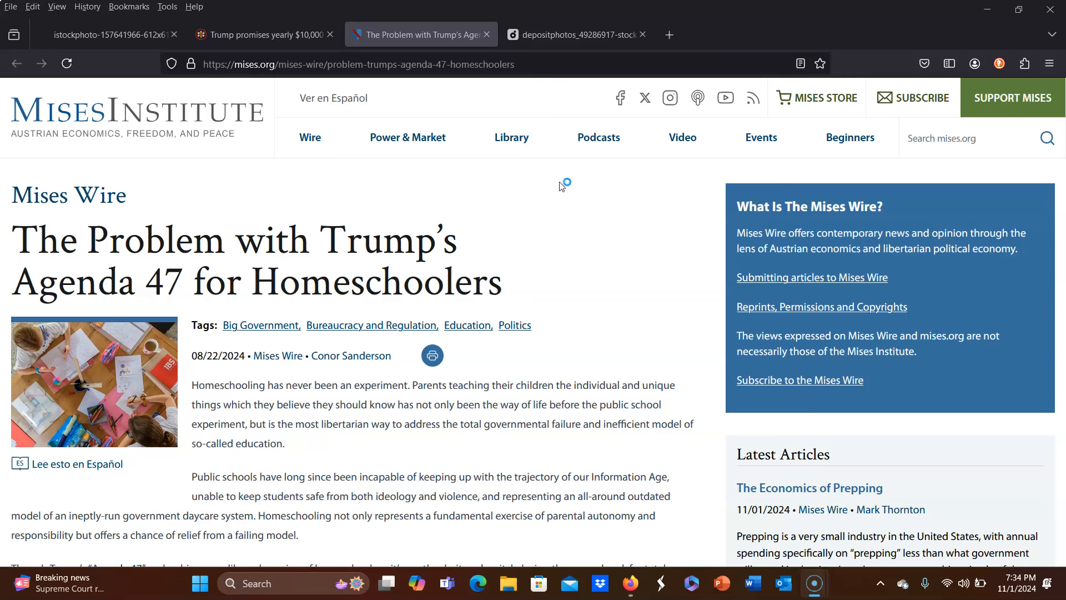
pyautogui.moveTo(561, 187)
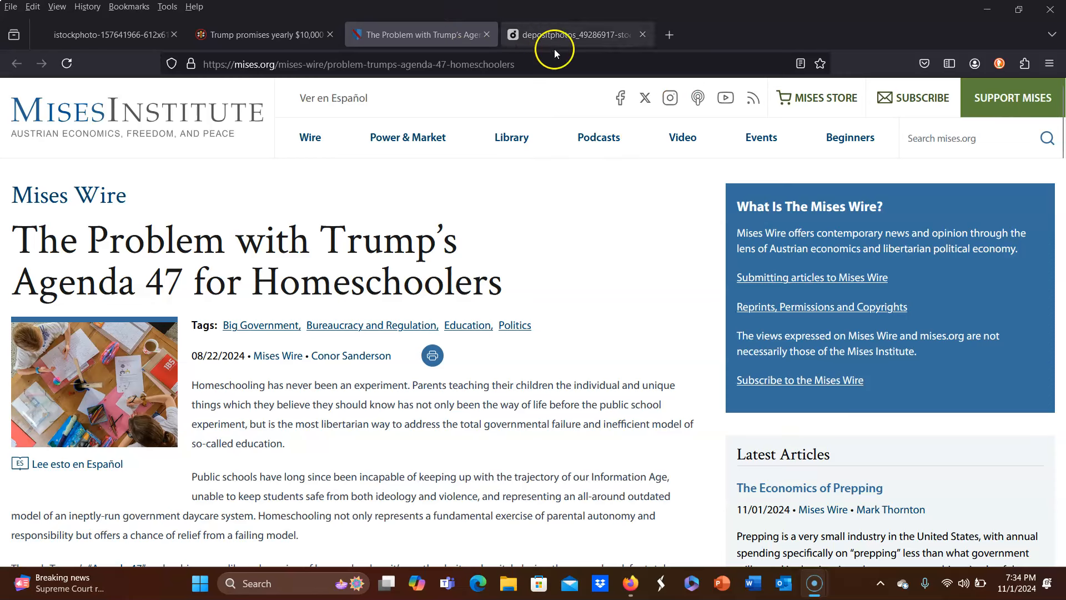
pyautogui.click(574, 35)
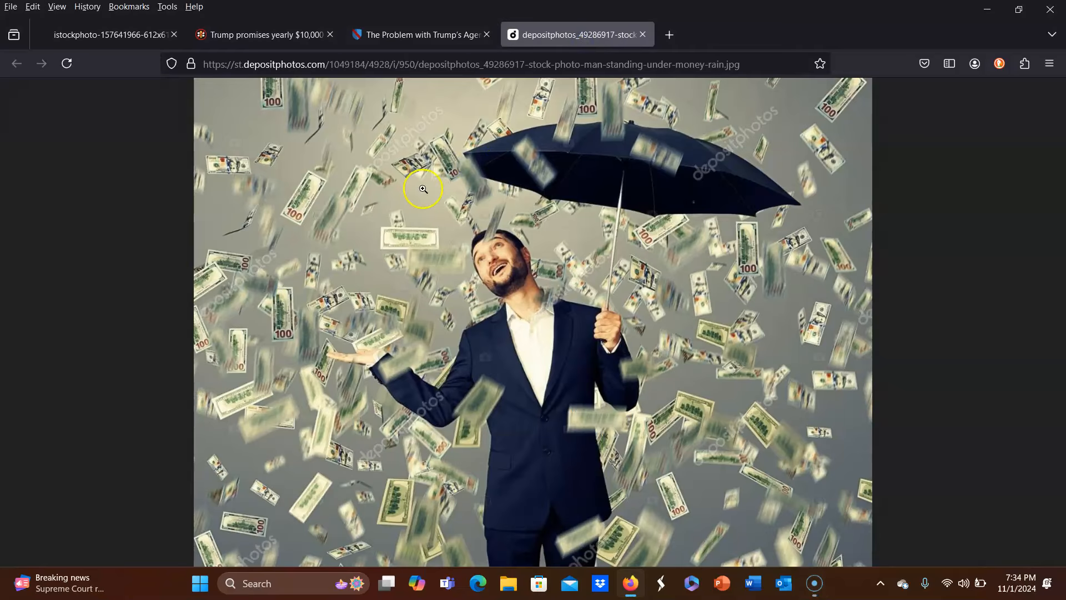
pyautogui.moveTo(128, 330)
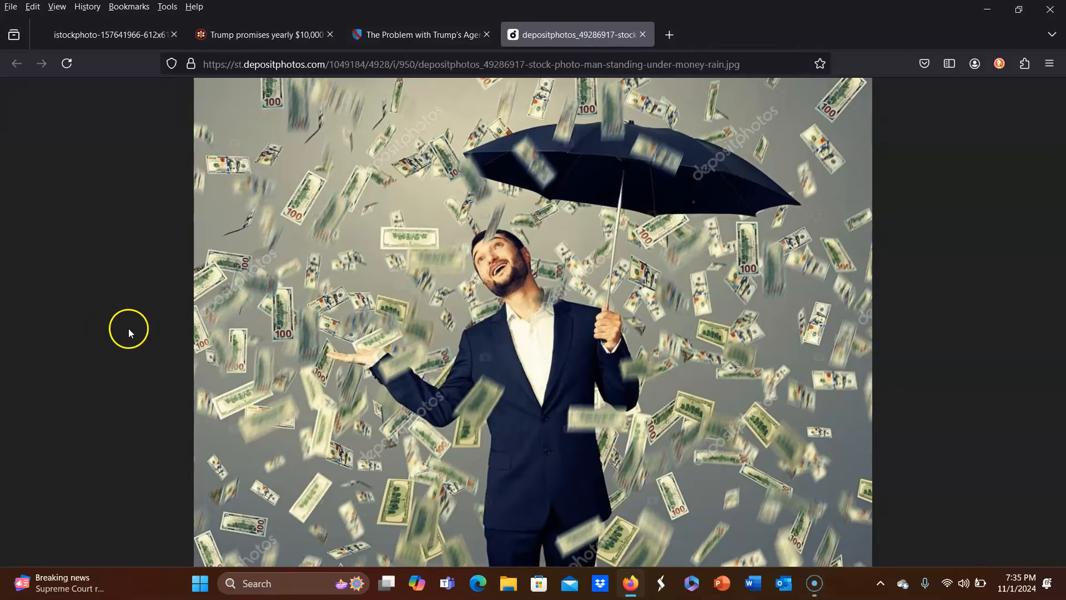